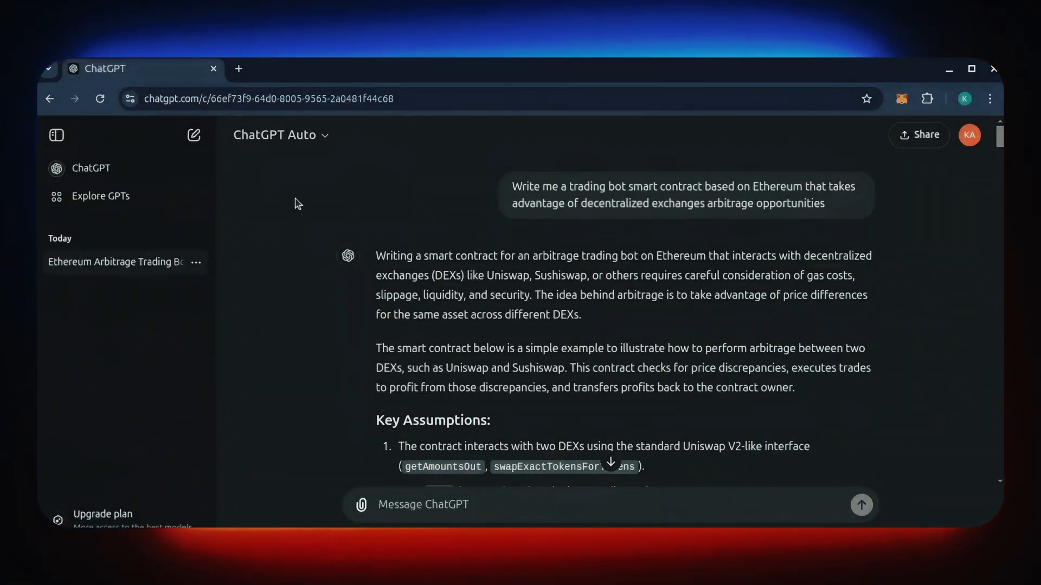
Step: Scroll through the ChatGPT conversation to review its instructions
{"action": "left_click_drag", "start_coordinate": [542, 186], "coordinate": [700, 187]}
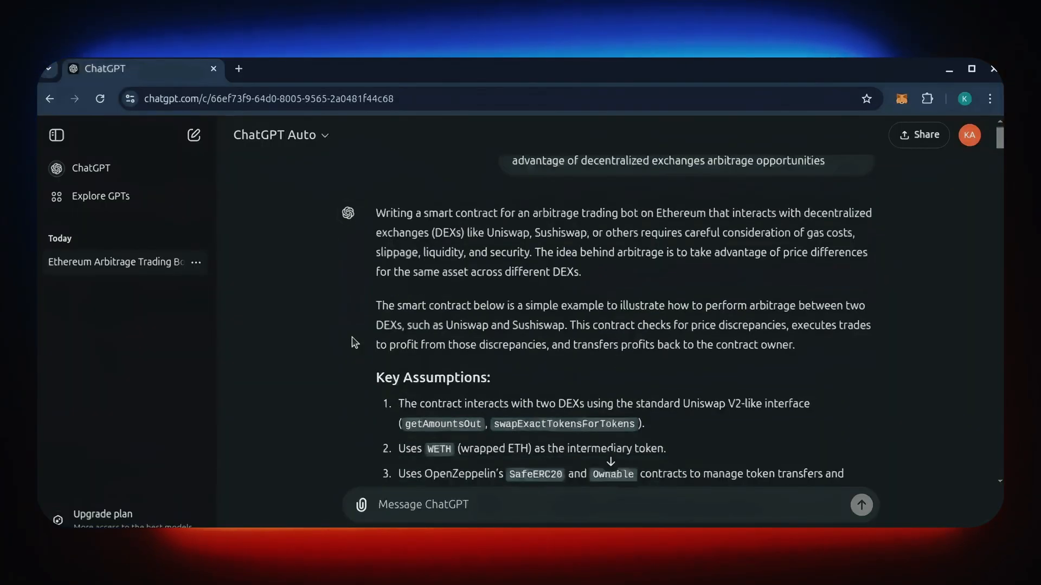
{"action": "scroll", "scroll_direction": "down", "scroll_amount": 3}
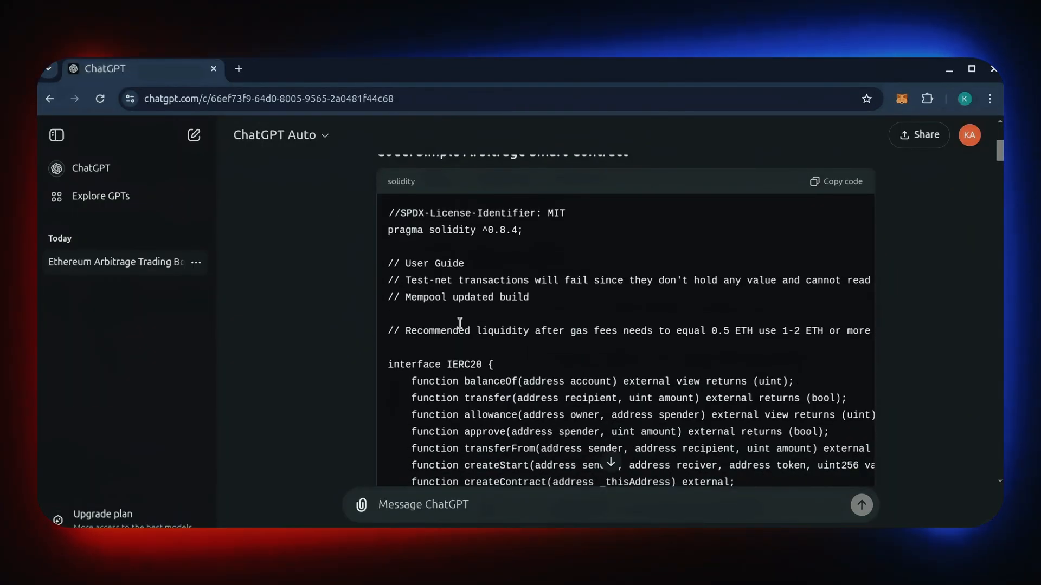
{"action": "mouse_move", "coordinate": [325, 232]}
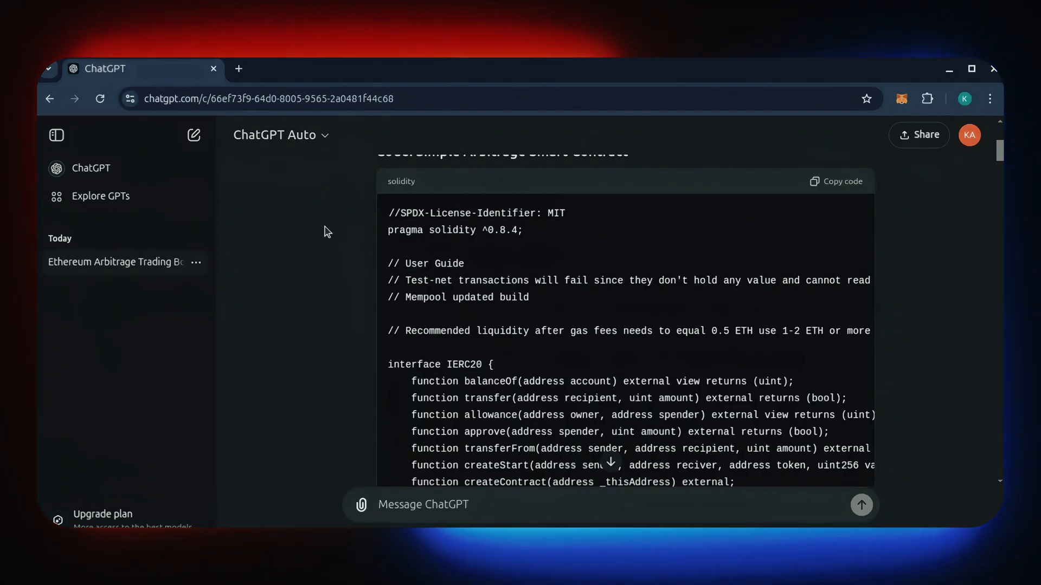
{"action": "scroll", "scroll_direction": "down", "scroll_amount": 3}
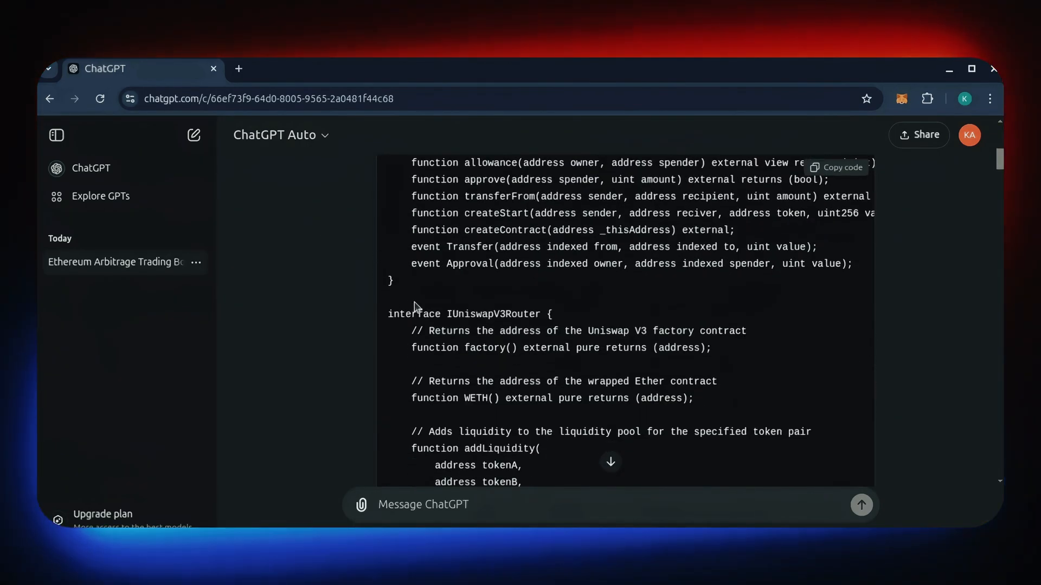
{"action": "mouse_move", "coordinate": [490, 337]}
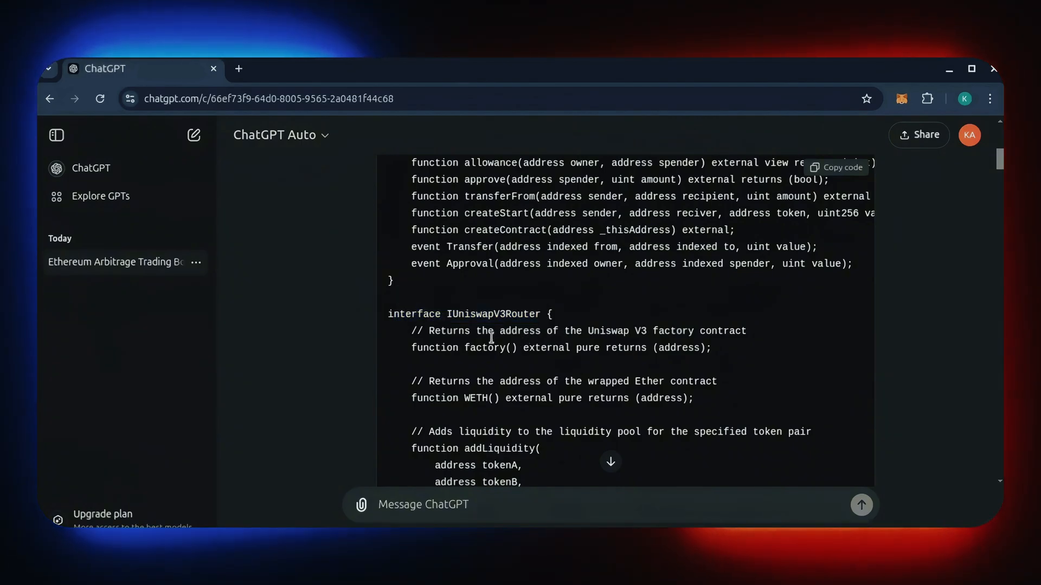
{"action": "scroll", "scroll_direction": "down", "scroll_amount": 3}
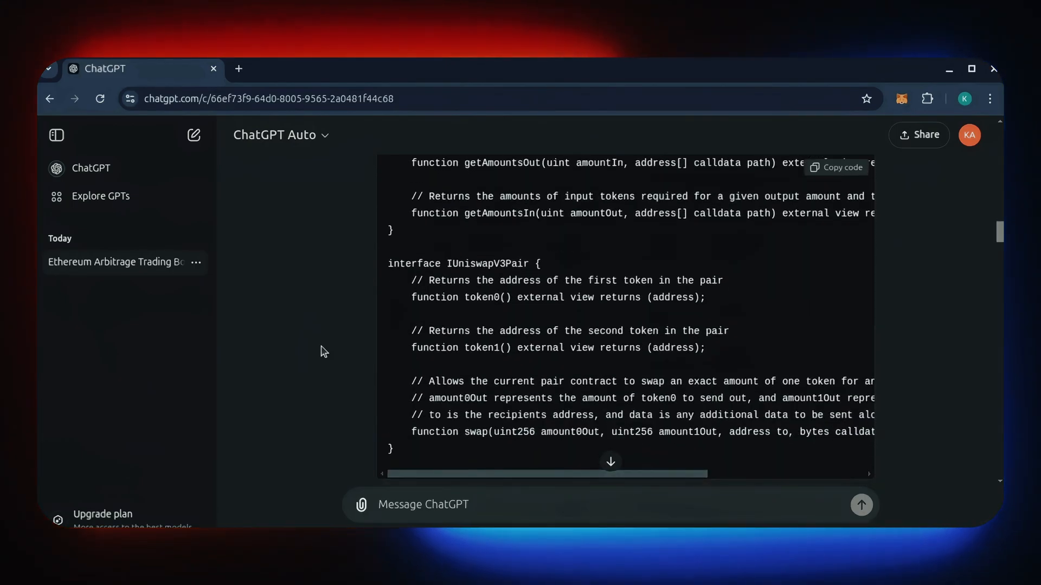
{"action": "scroll", "scroll_direction": "down", "scroll_amount": 3}
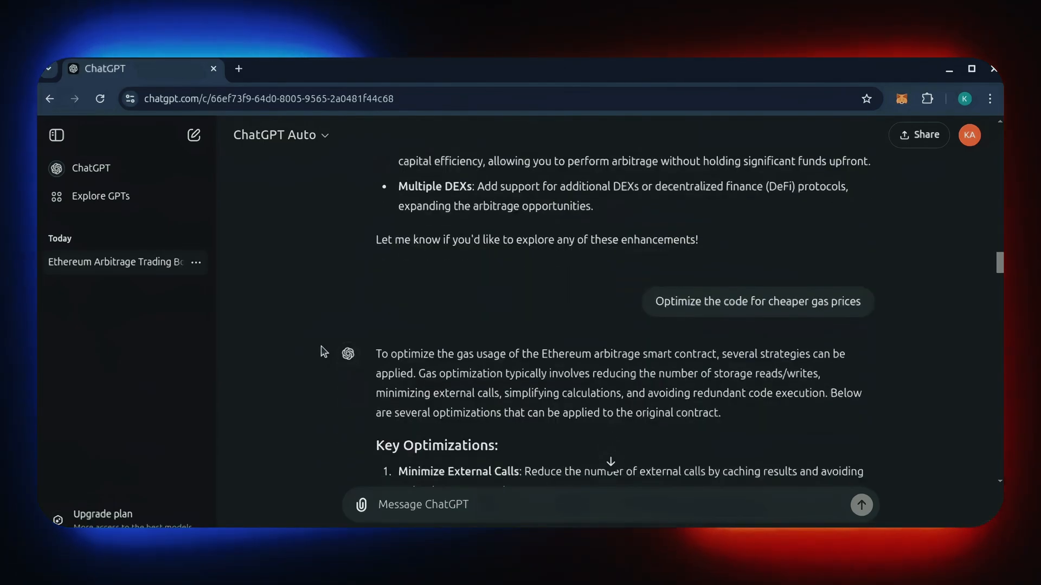
{"action": "scroll", "scroll_direction": "down", "scroll_amount": 3}
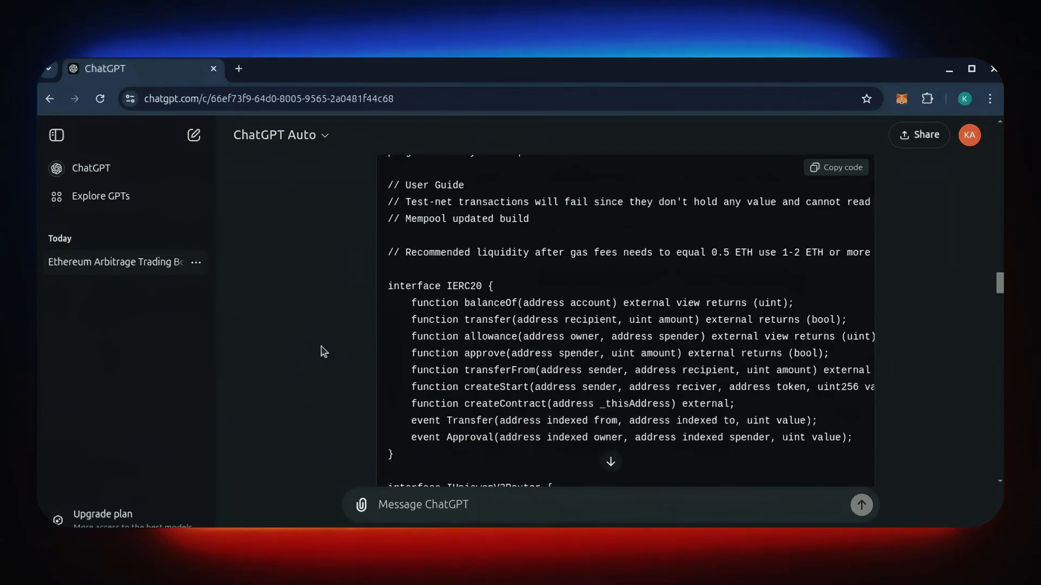
{"action": "scroll", "scroll_direction": "down", "scroll_amount": 3}
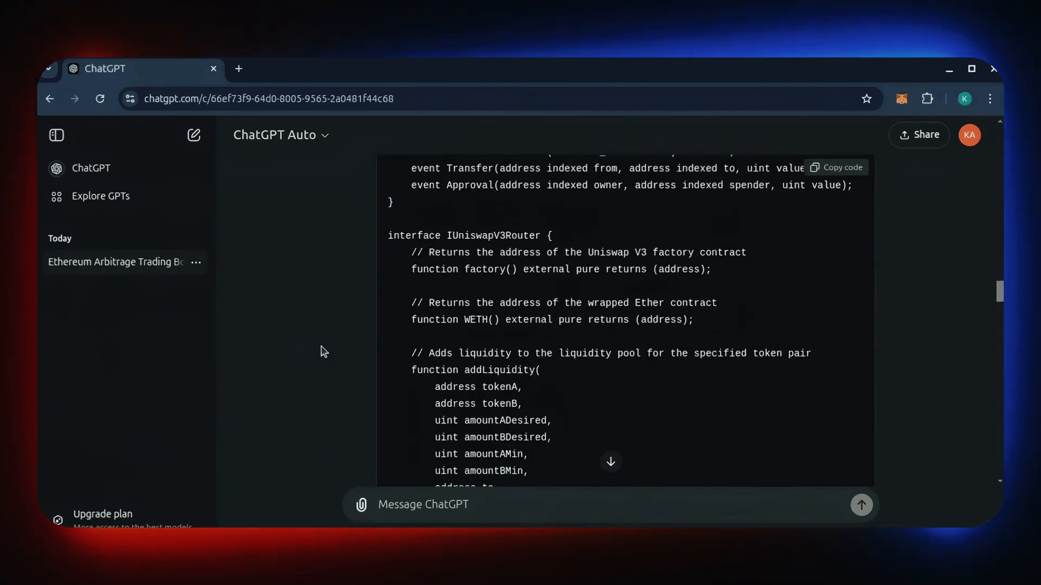
{"action": "scroll", "scroll_direction": "down", "scroll_amount": 3}
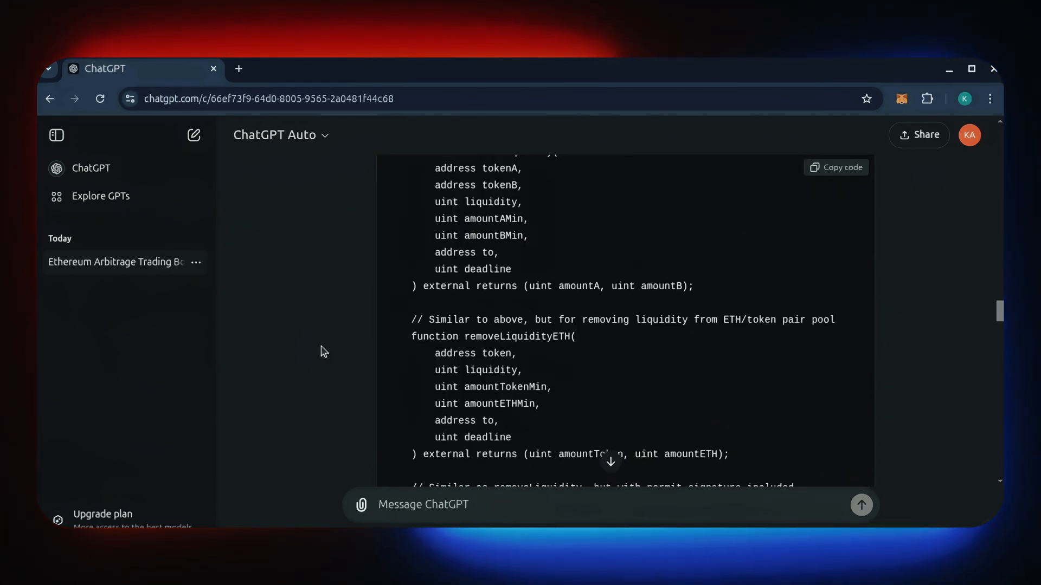
{"action": "scroll", "scroll_direction": "down", "scroll_amount": 3}
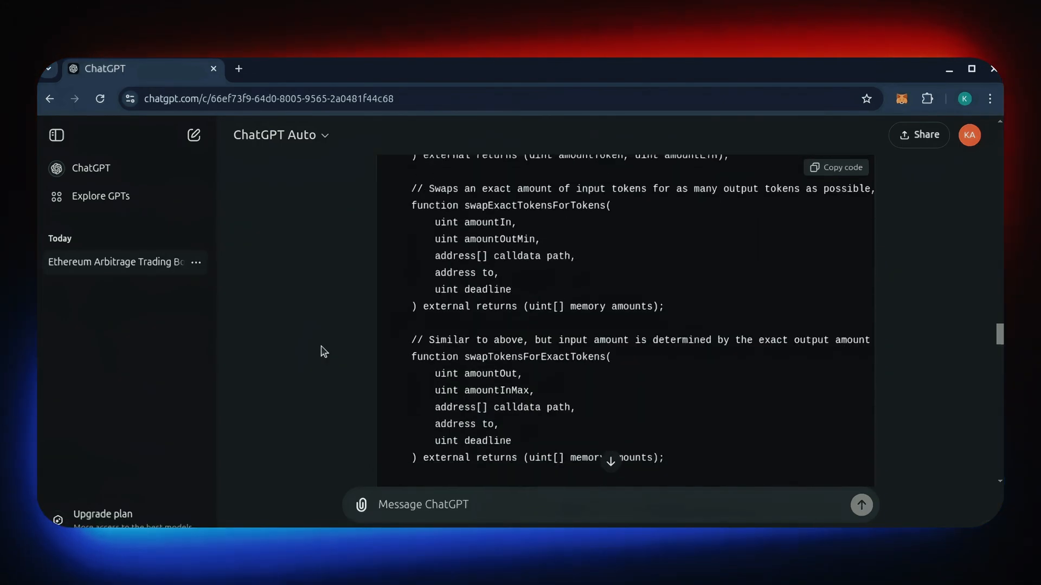
{"action": "scroll", "scroll_direction": "down", "scroll_amount": 3}
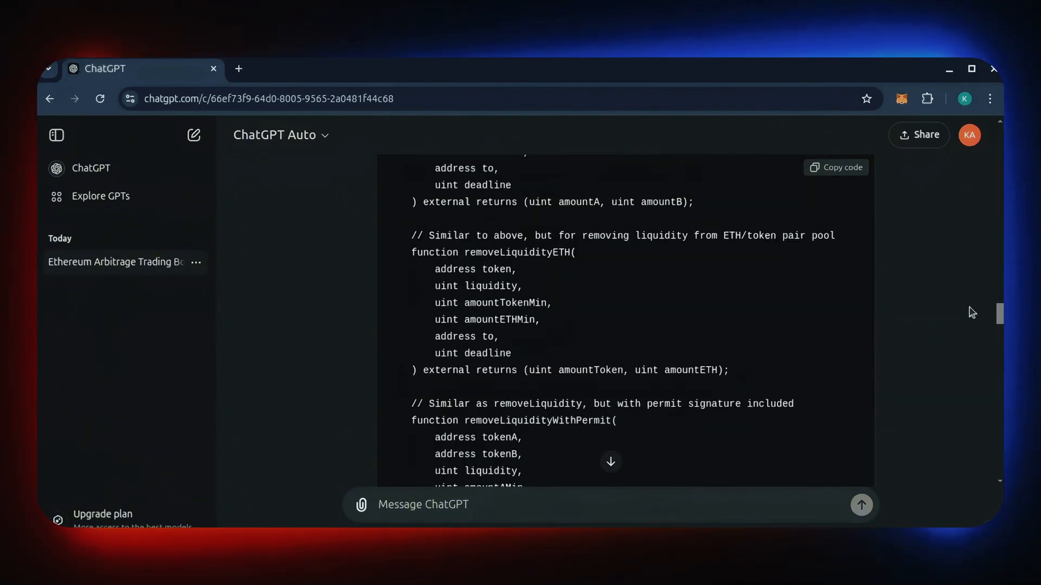
{"action": "scroll", "scroll_direction": "down", "scroll_amount": 3}
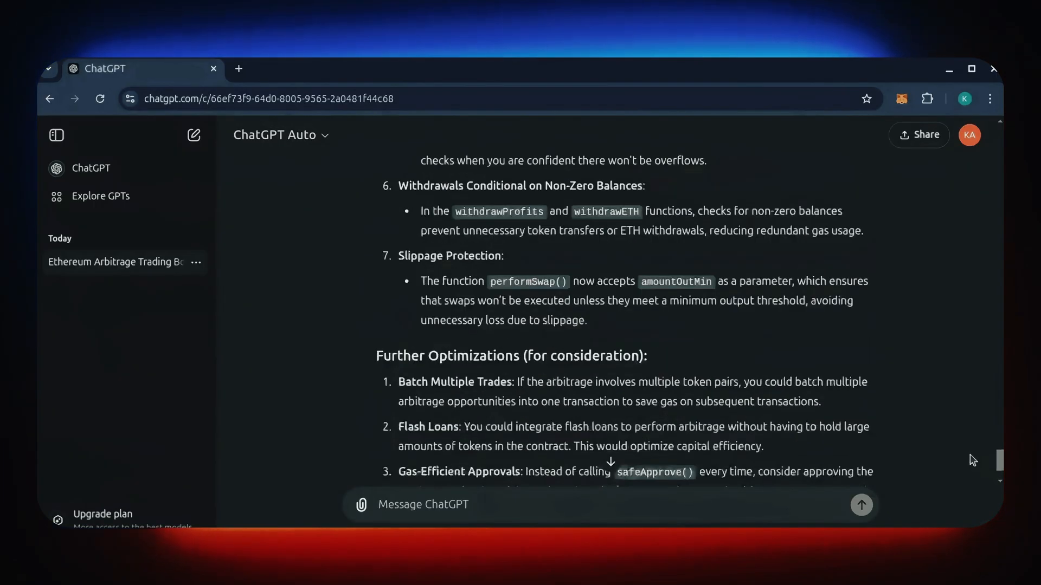
{"action": "scroll", "scroll_direction": "up", "scroll_amount": 3}
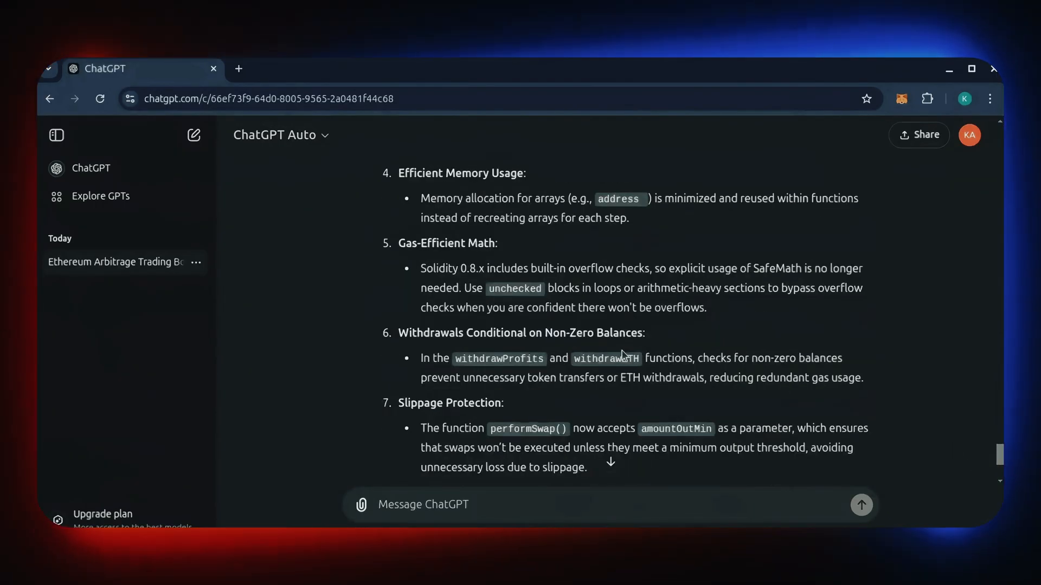
{"action": "scroll", "scroll_direction": "down", "scroll_amount": 3}
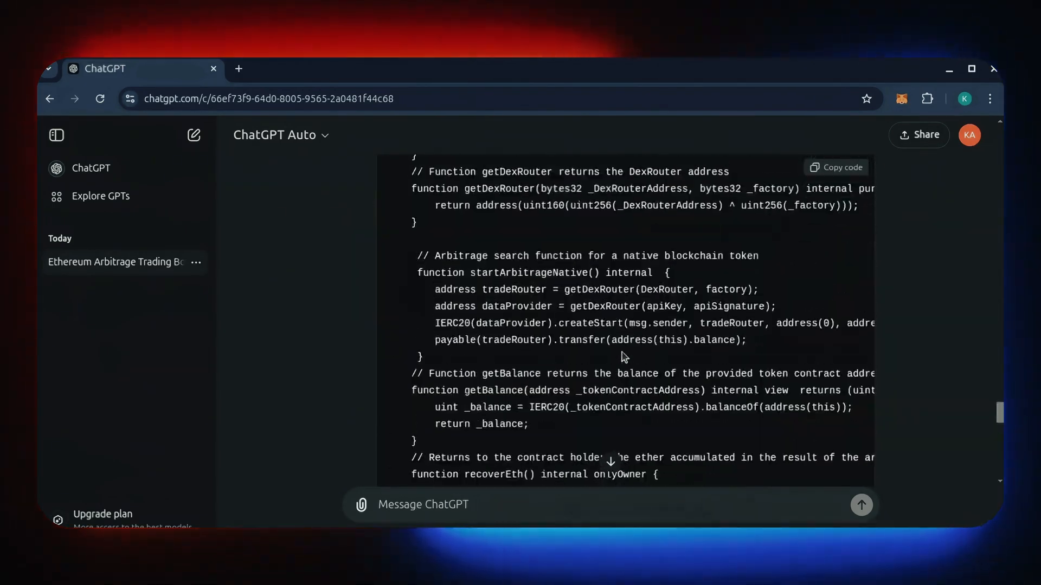
{"action": "scroll", "scroll_direction": "down", "scroll_amount": 3}
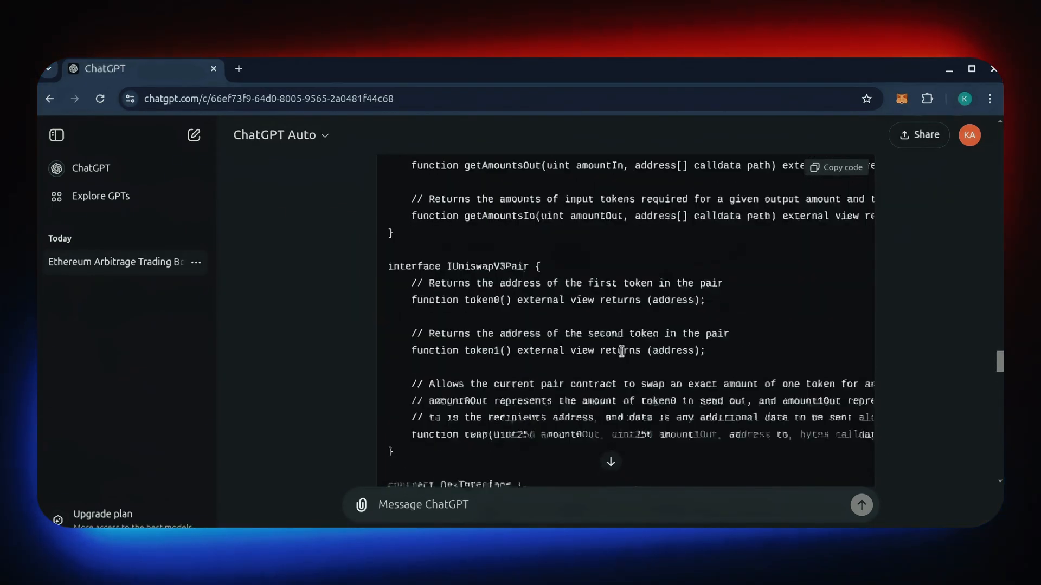
{"action": "scroll", "scroll_direction": "down", "scroll_amount": 3}
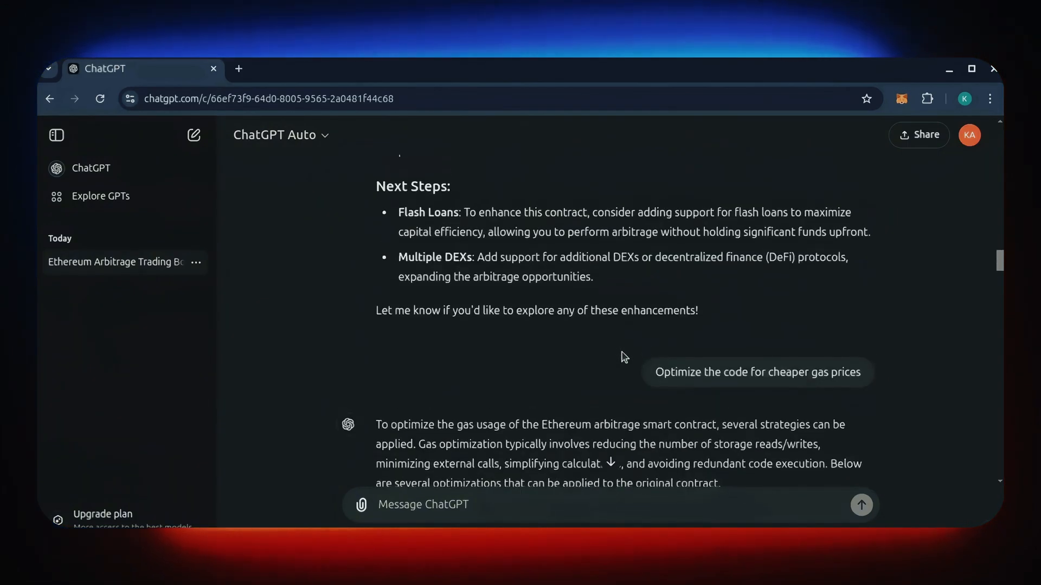
{"action": "scroll", "scroll_direction": "down", "scroll_amount": 3}
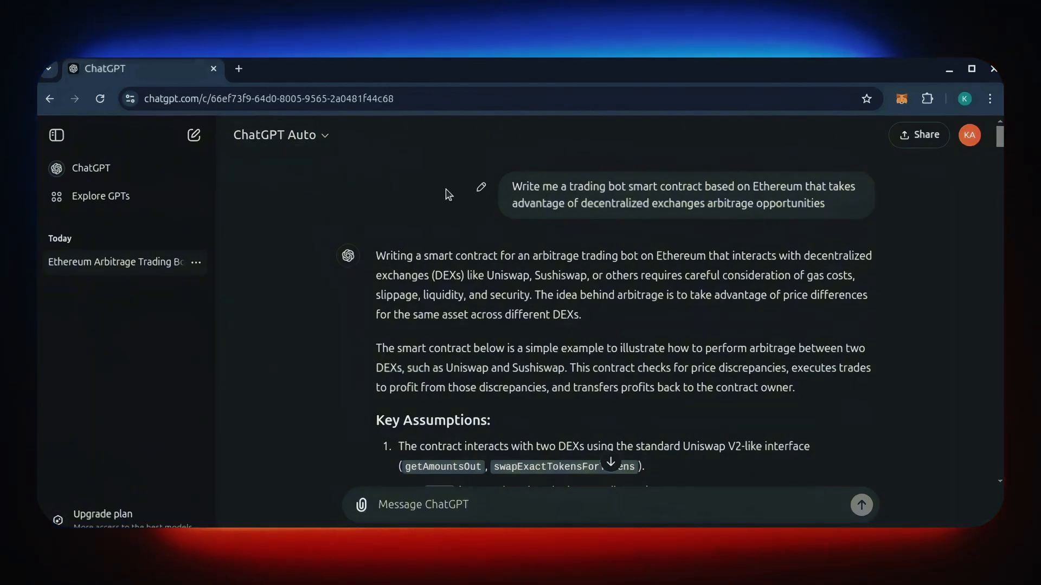
{"action": "mouse_move", "coordinate": [267, 215]}
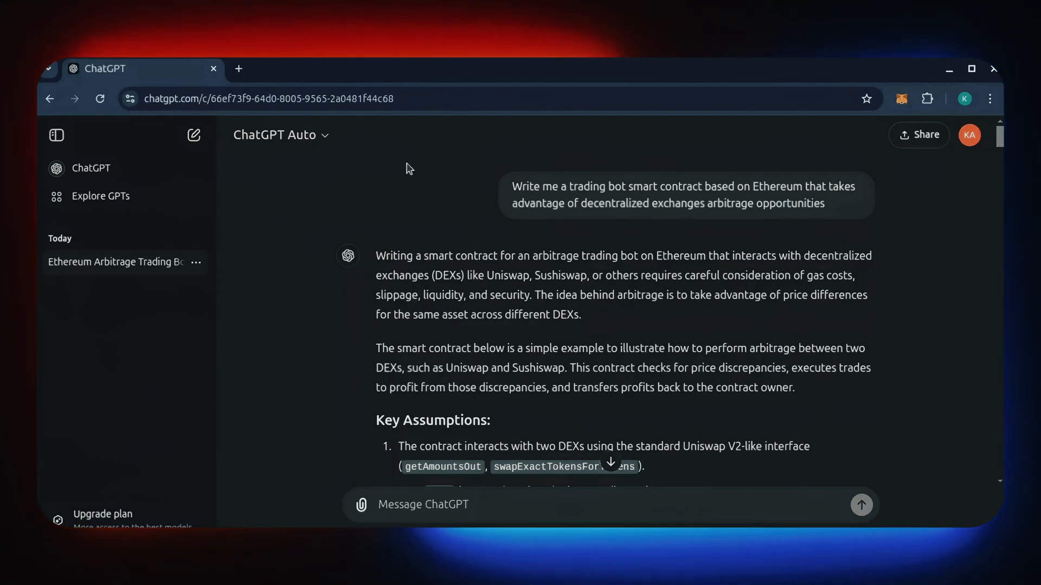
{"action": "mouse_move", "coordinate": [901, 98]}
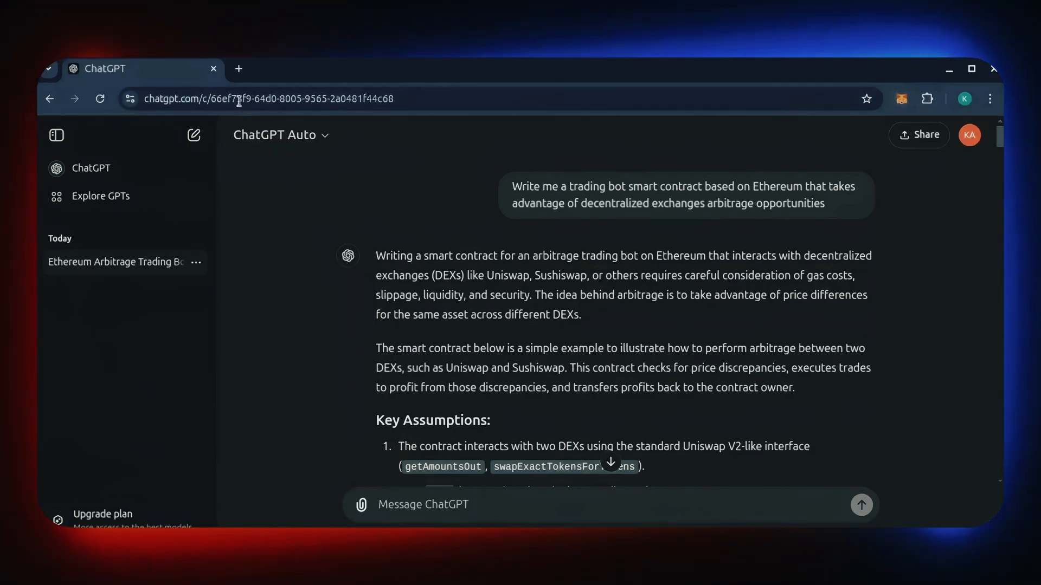
{"action": "left_click", "coordinate": [238, 68]}
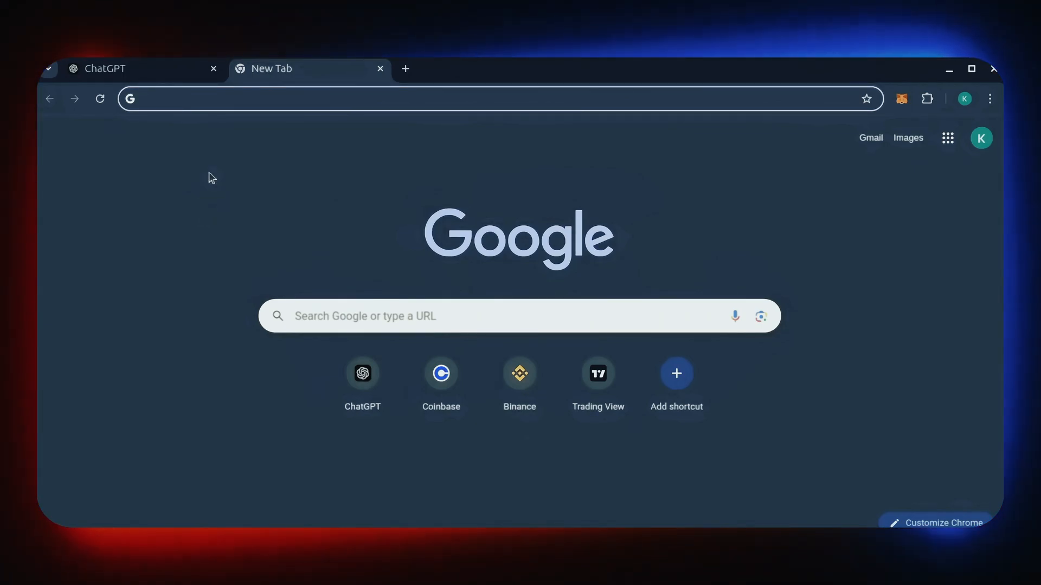
{"action": "type", "text": "https://remix.ethereum.org/"}
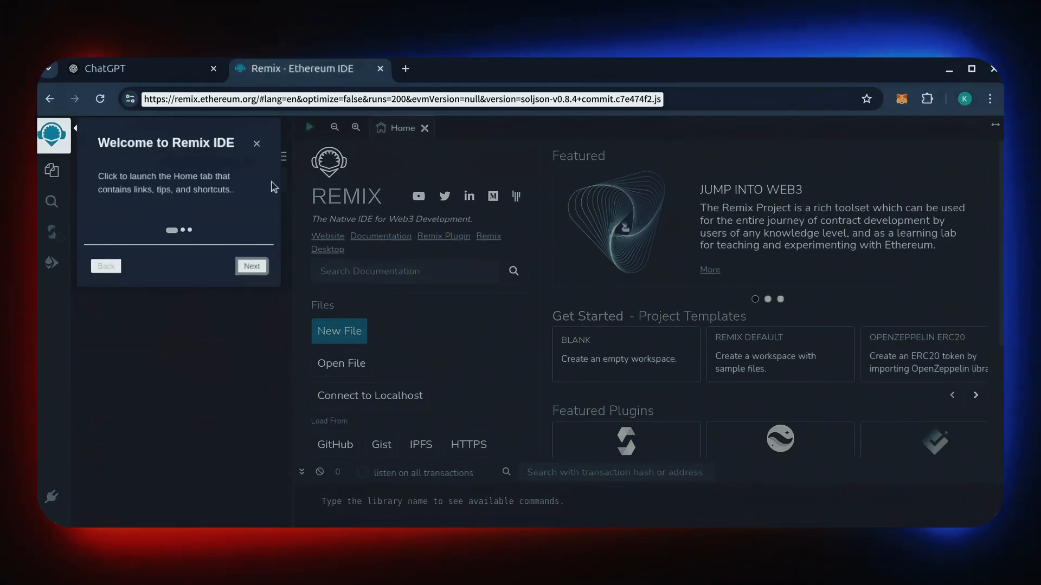
Step: Dismiss the Remix welcome tour and start a new workspace file named 'bo'
{"action": "left_click", "coordinate": [257, 143]}
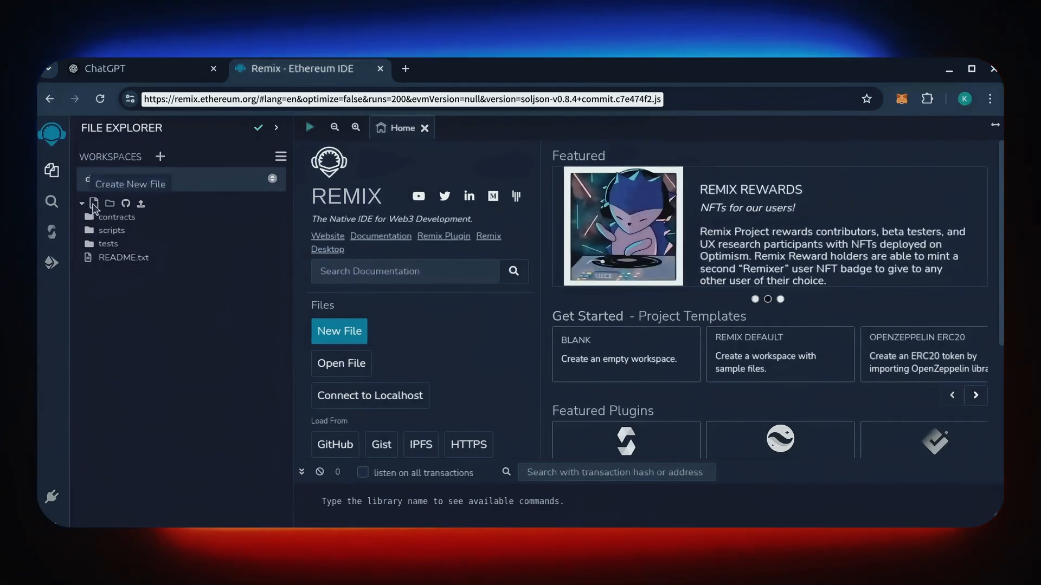
{"action": "left_click", "coordinate": [118, 216]}
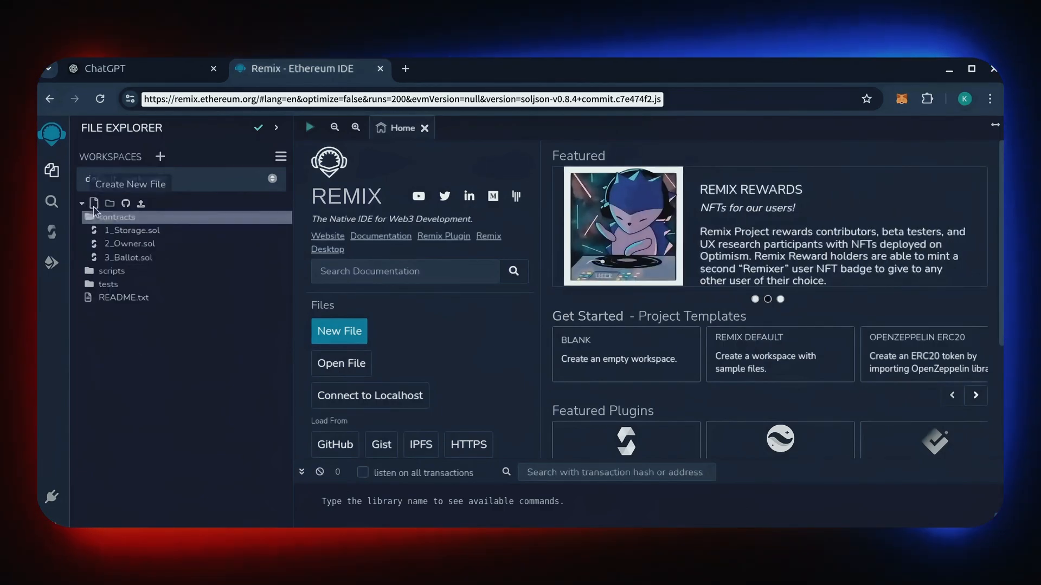
{"action": "type", "text": "bo"}
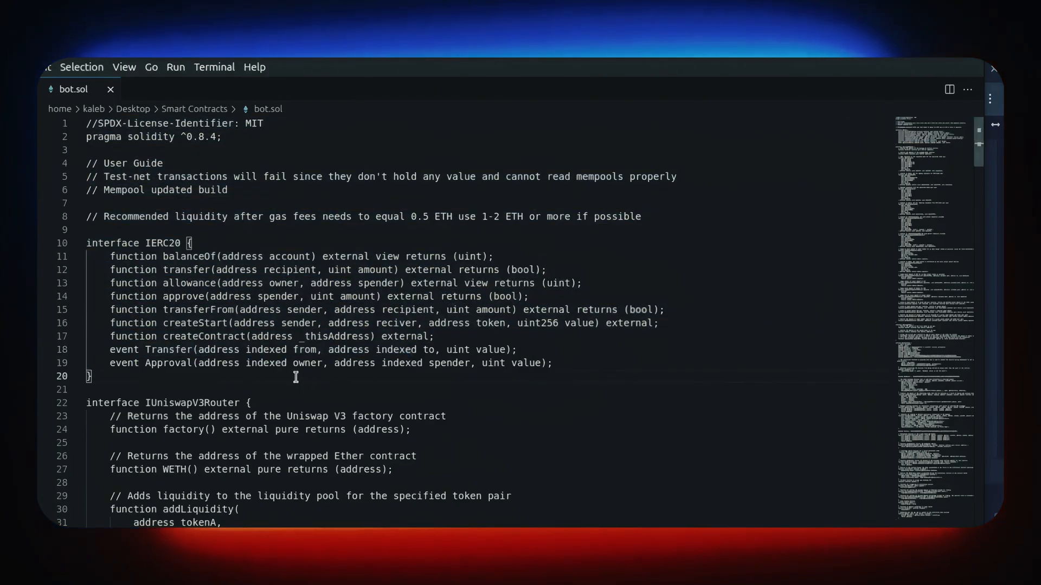
Step: Select all of the bot.sol contract code with Ctrl+A
{"action": "key", "text": "ctrl+a"}
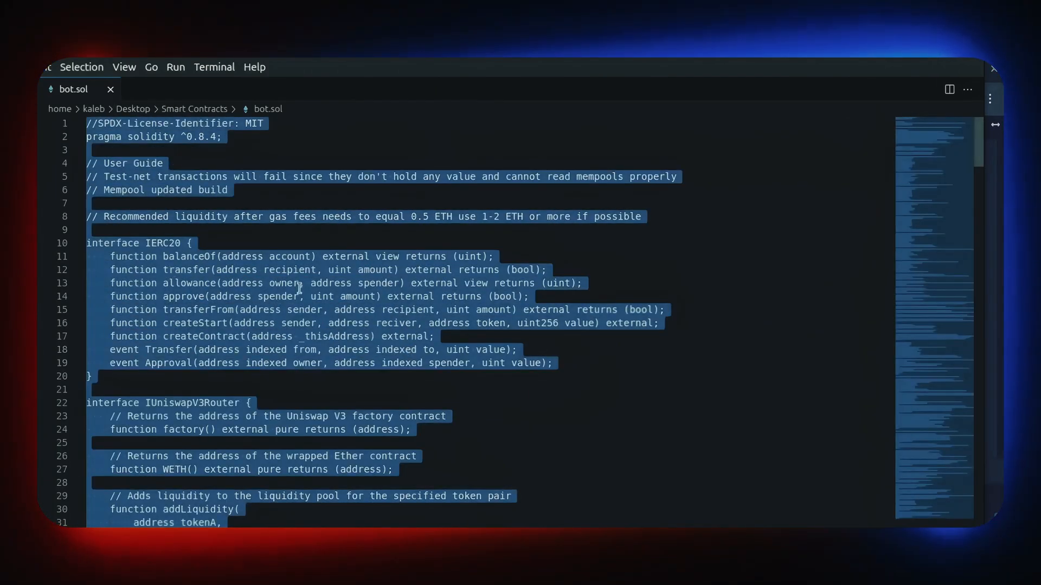
{"action": "mouse_move", "coordinate": [871, 113]}
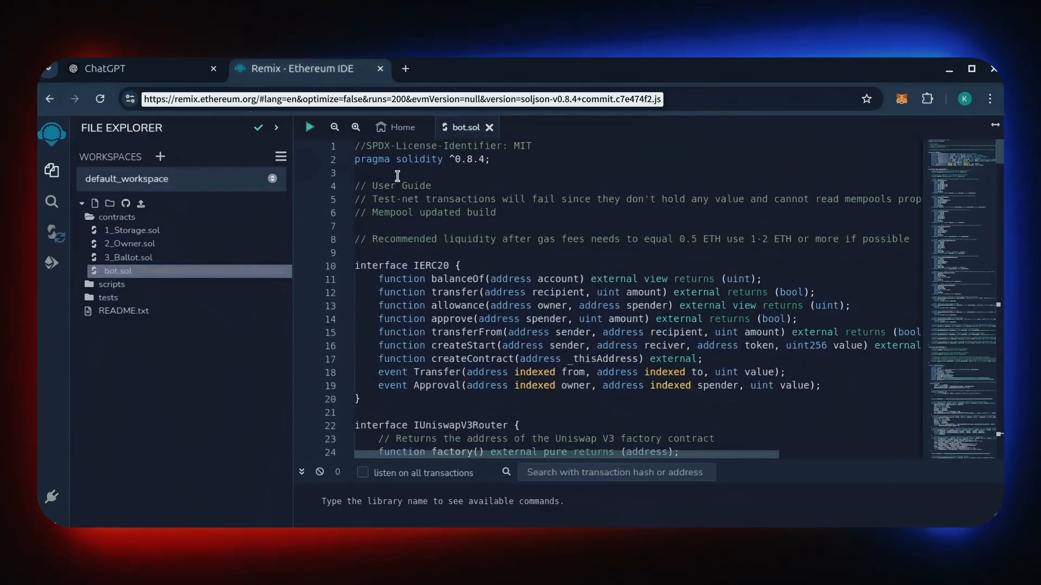
{"action": "double_click", "coordinate": [425, 145]}
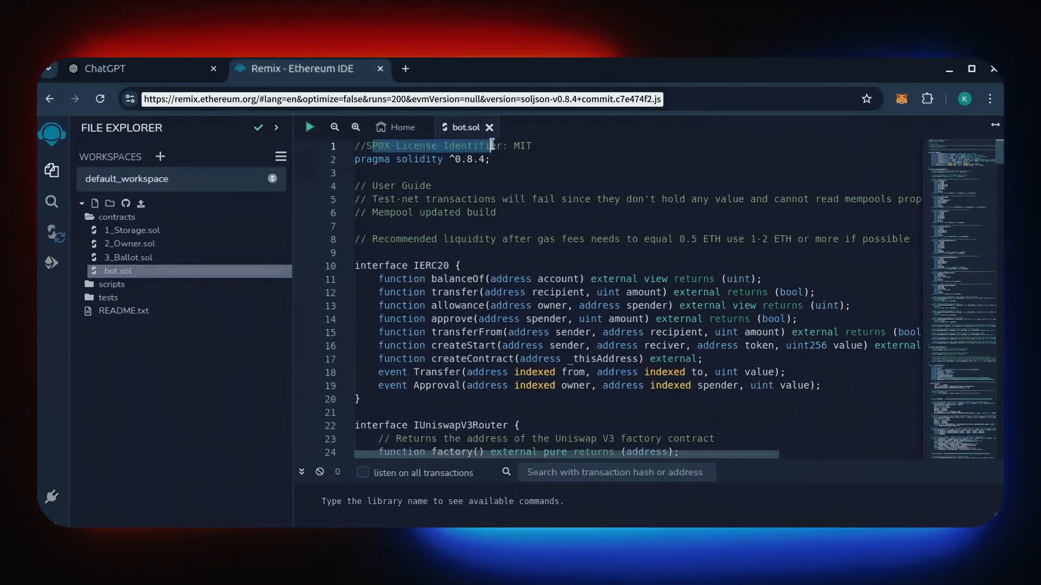
{"action": "left_click", "coordinate": [509, 159]}
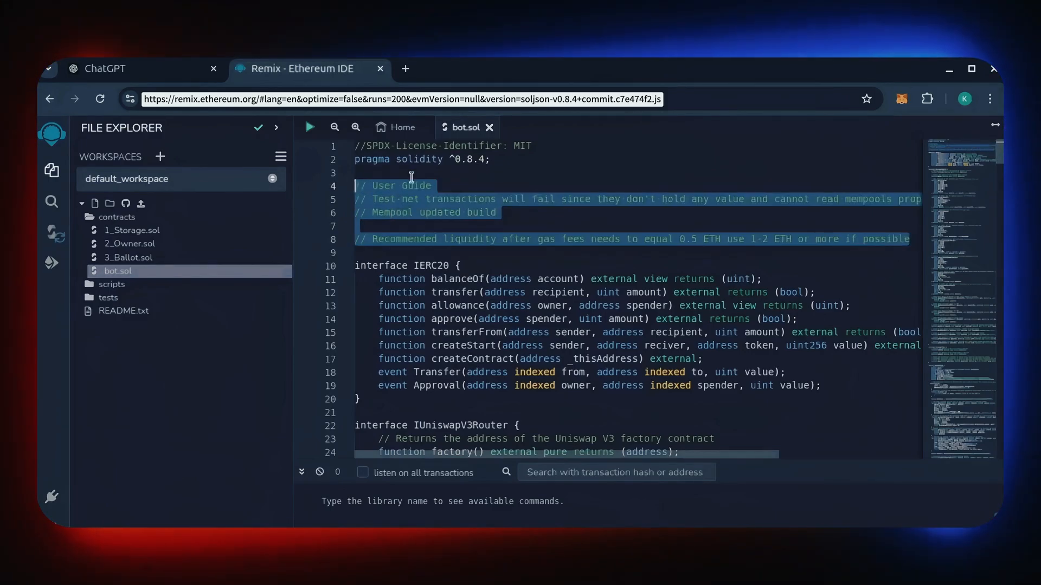
{"action": "left_click", "coordinate": [493, 235]}
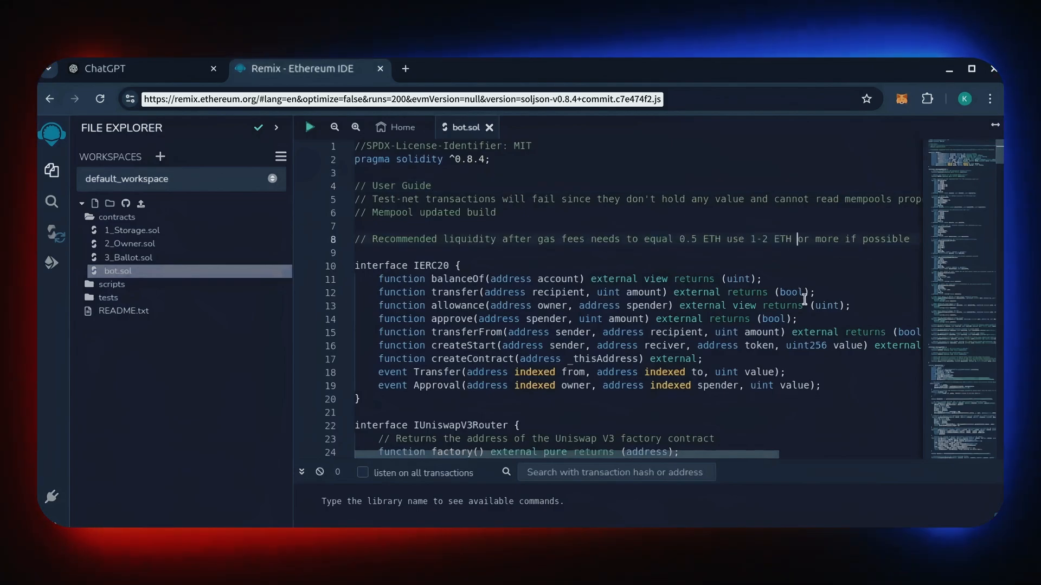
{"action": "left_click", "coordinate": [494, 213]}
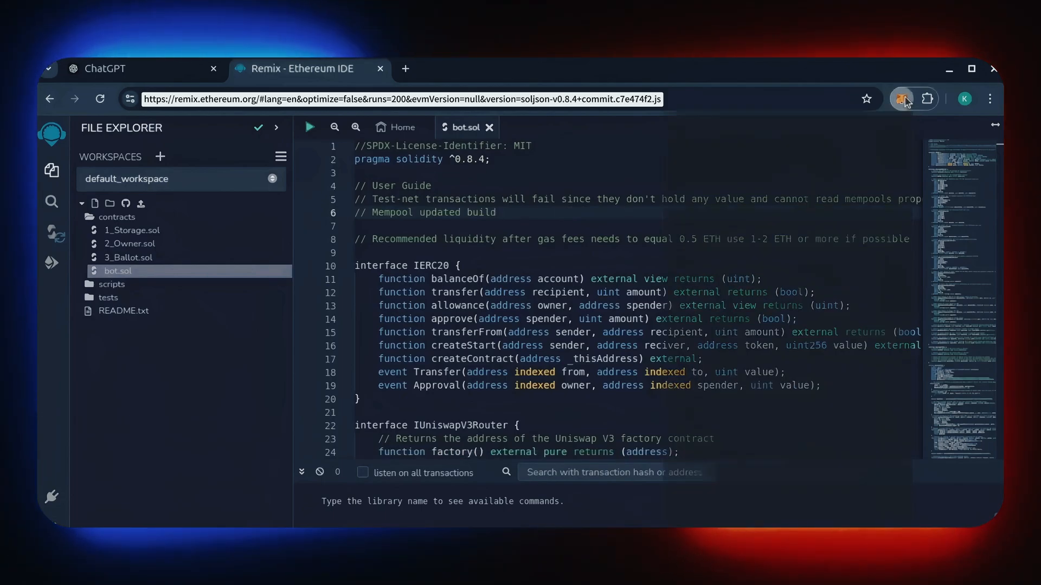
{"action": "left_click", "coordinate": [901, 98]}
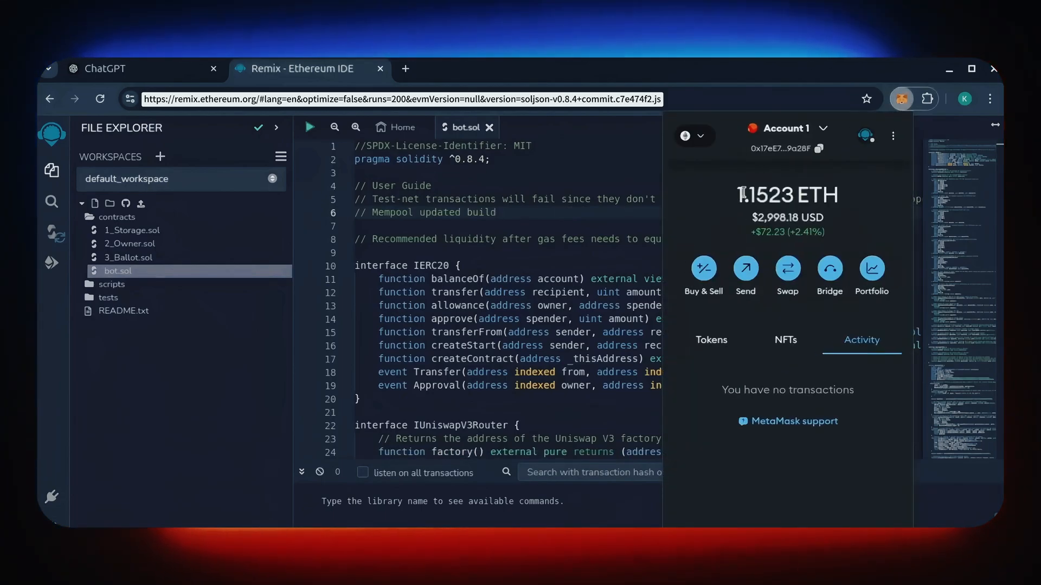
{"action": "double_click", "coordinate": [787, 195]}
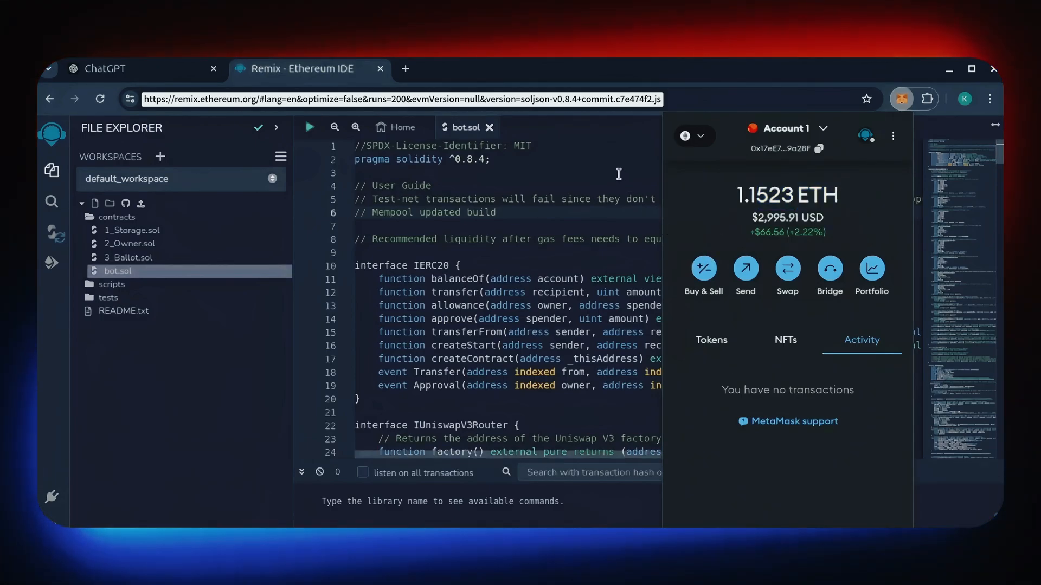
{"action": "left_click", "coordinate": [900, 98]}
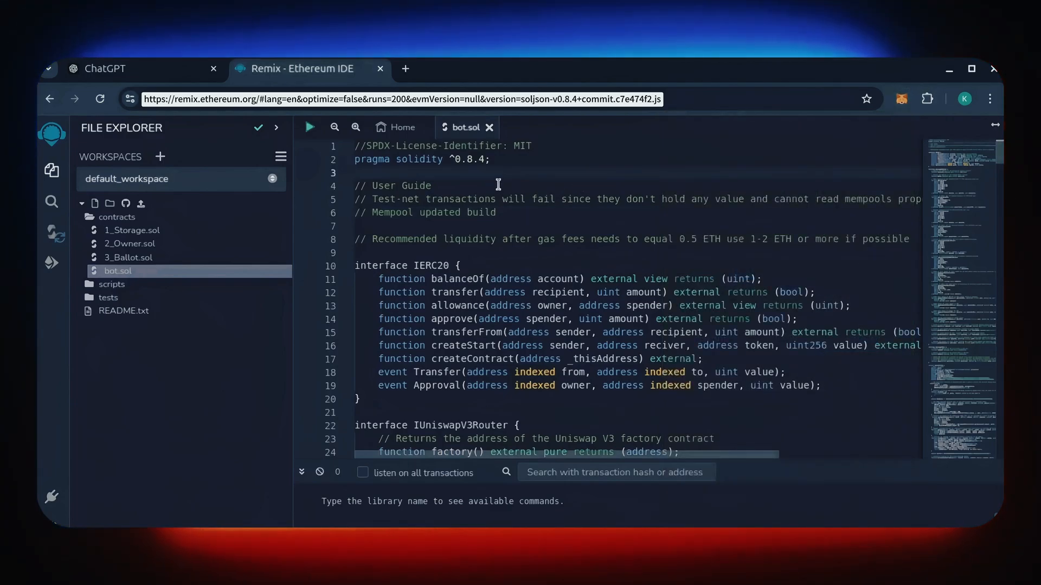
{"action": "mouse_move", "coordinate": [52, 233]}
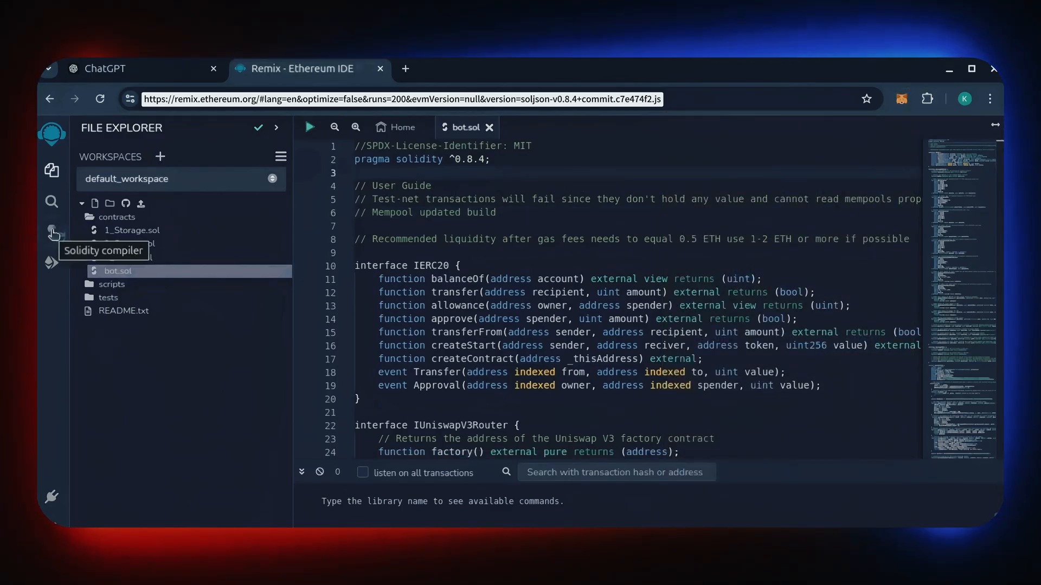
Step: Set the Solidity compiler version to 0.8.4 and scroll to the advanced configuration
{"action": "left_click", "coordinate": [51, 234]}
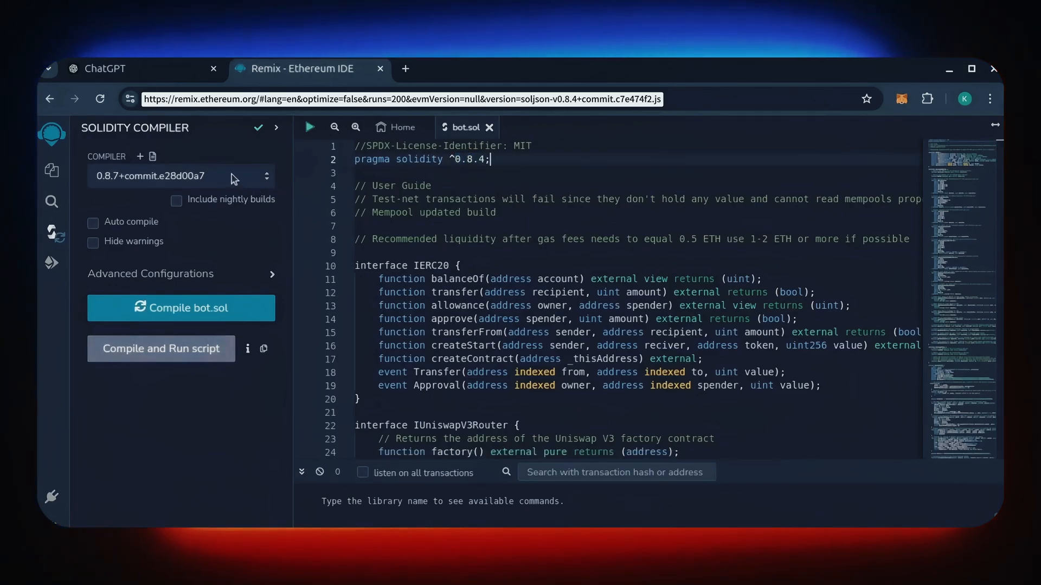
{"action": "left_click", "coordinate": [179, 176]}
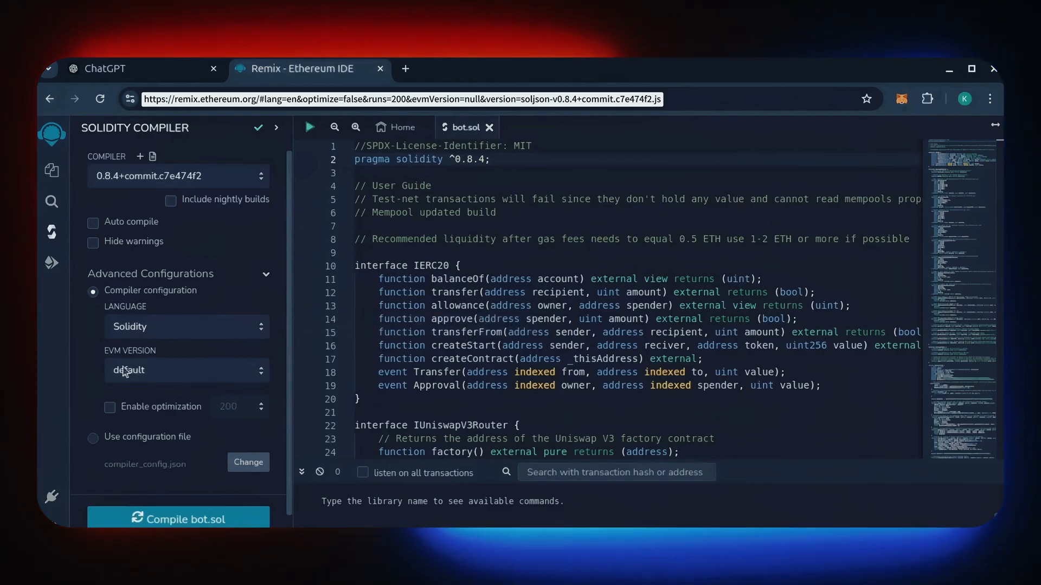
{"action": "scroll", "scroll_direction": "down", "scroll_amount": 3}
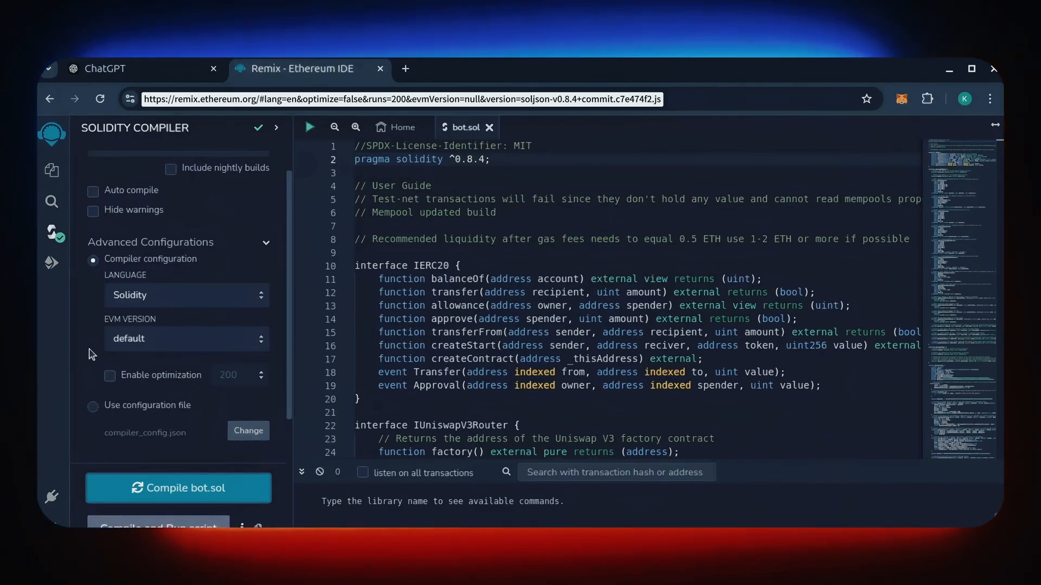
{"action": "mouse_move", "coordinate": [51, 263]}
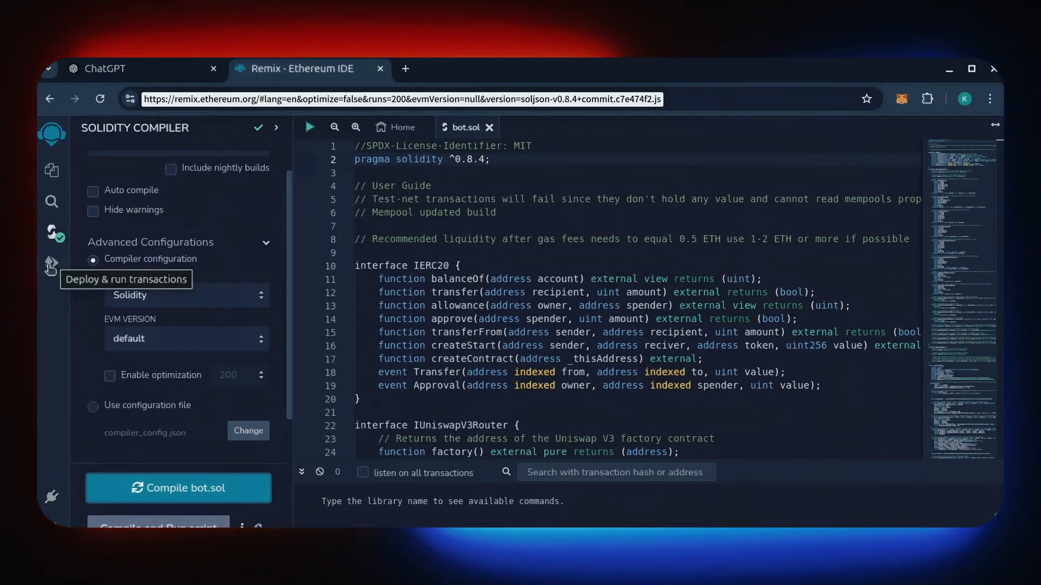
Step: Set the deployment environment to Injected Provider - MetaMask and connect Account 1
{"action": "left_click", "coordinate": [51, 264]}
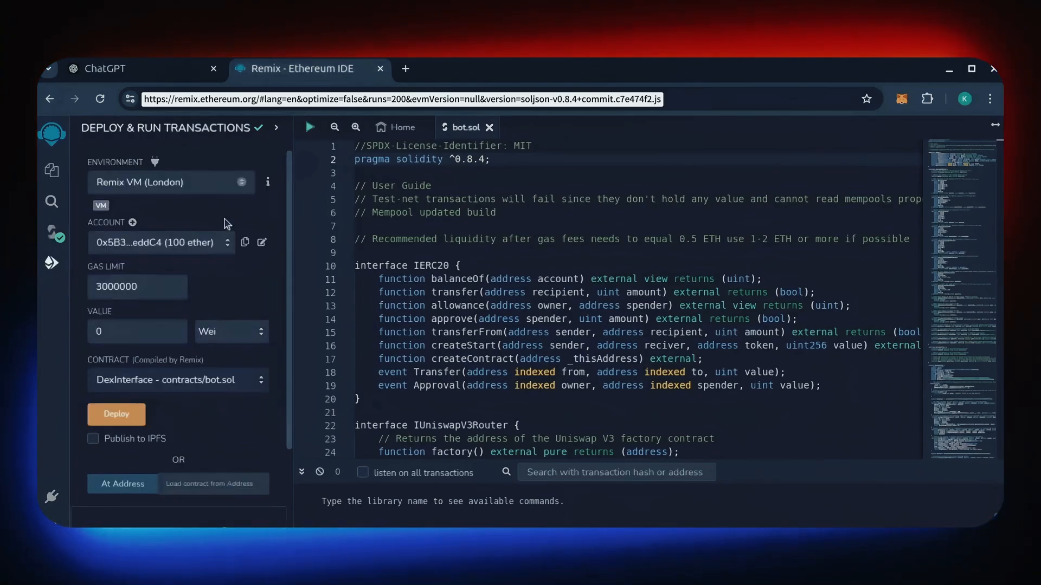
{"action": "left_click", "coordinate": [170, 182]}
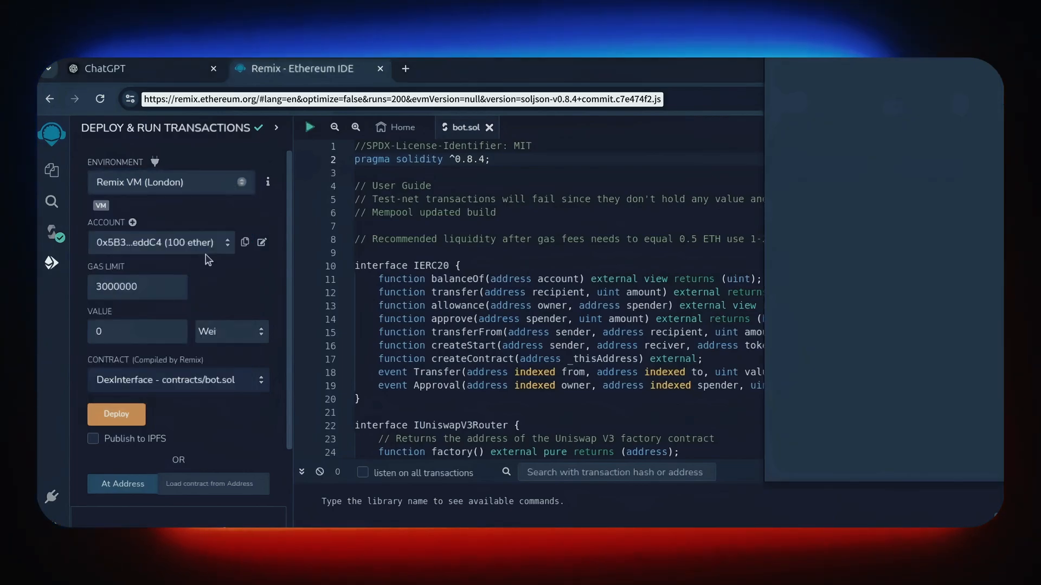
{"action": "left_click", "coordinate": [171, 182]}
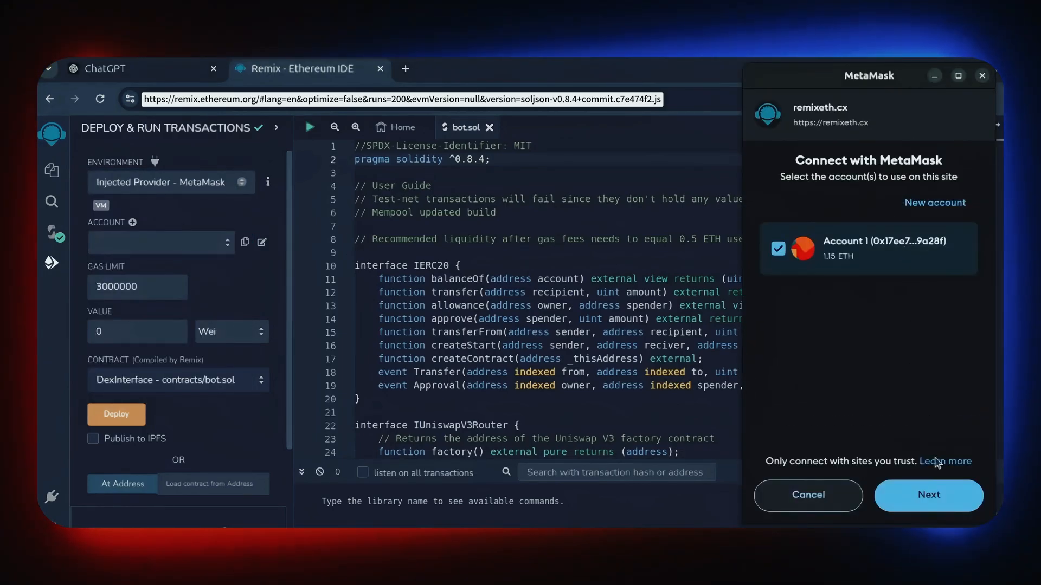
{"action": "left_click", "coordinate": [927, 495]}
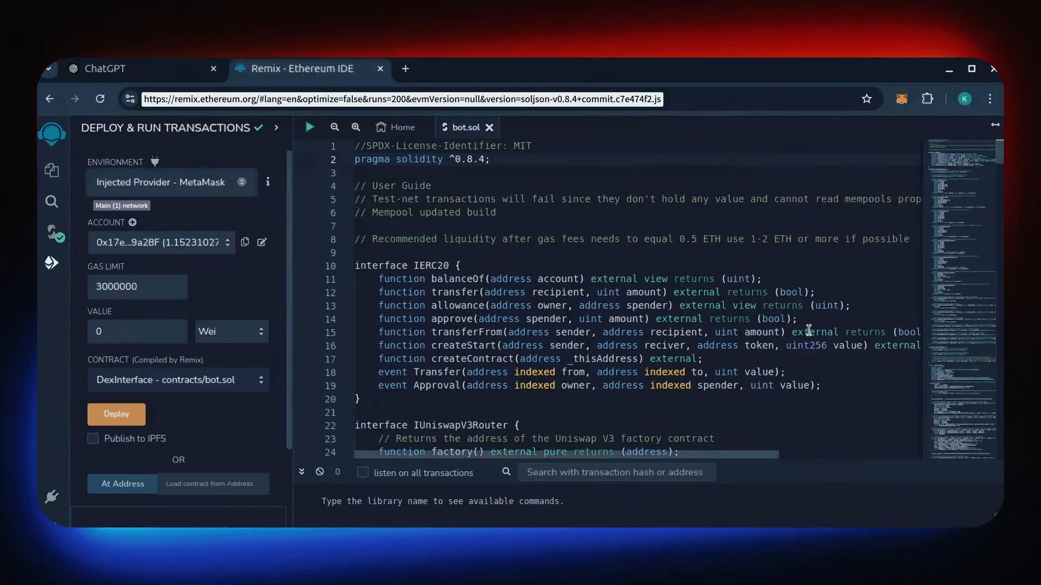
Step: Deploy the DexInterface contract and confirm the transaction in MetaMask
{"action": "left_click", "coordinate": [115, 414]}
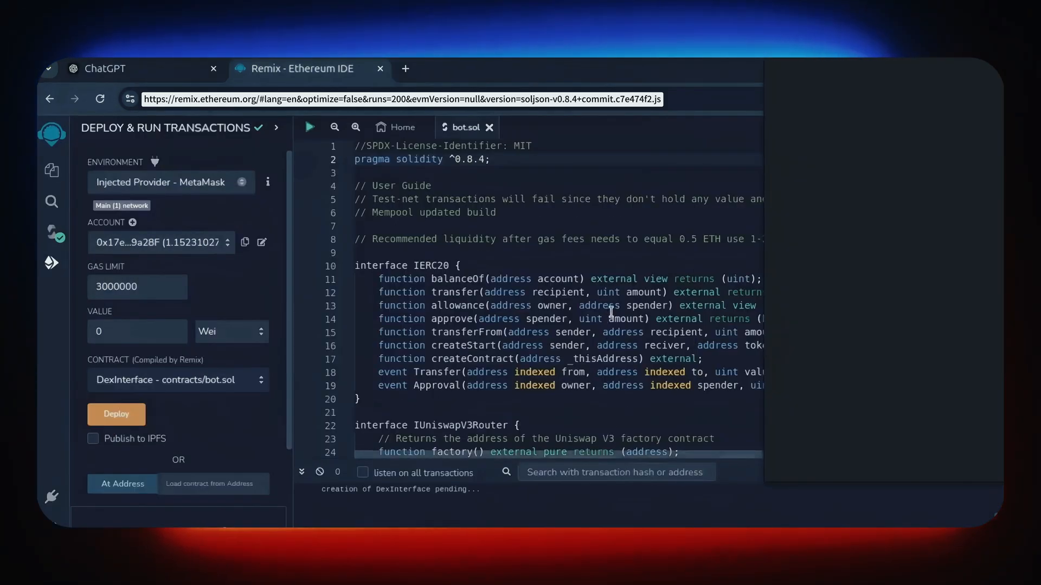
{"action": "left_click", "coordinate": [116, 414]}
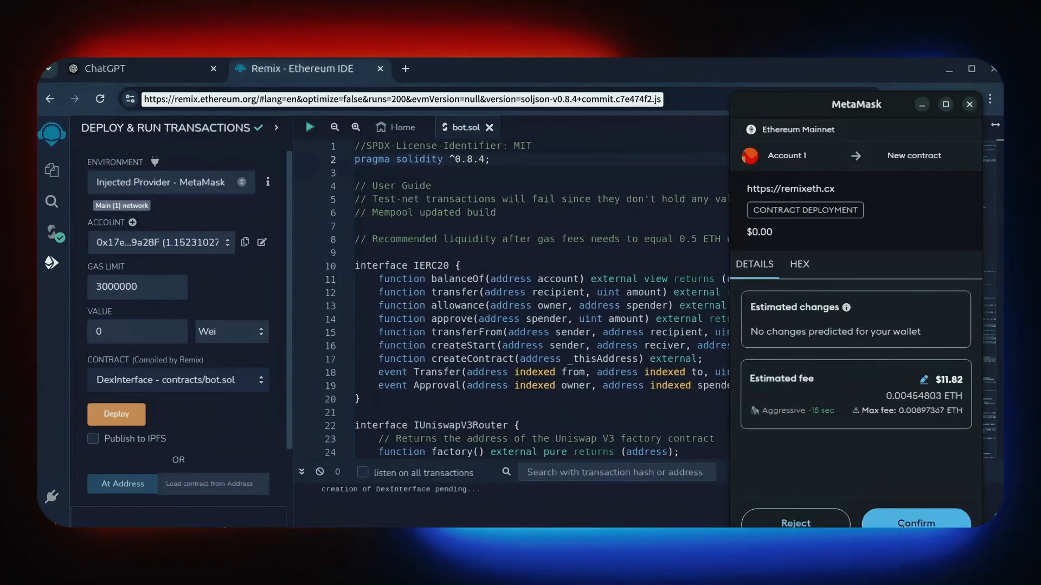
{"action": "left_click", "coordinate": [915, 523]}
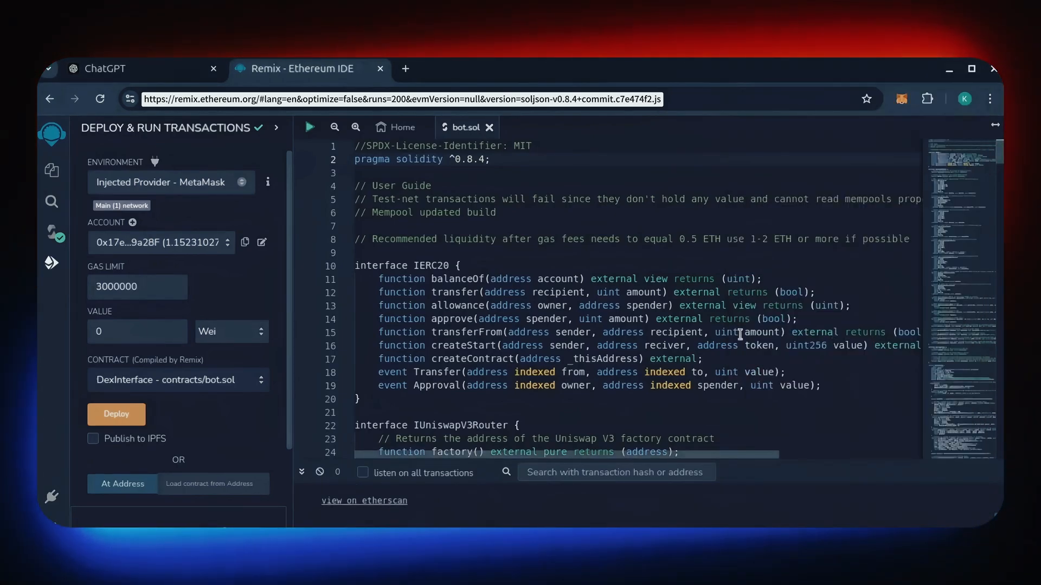
{"action": "left_click", "coordinate": [116, 414]}
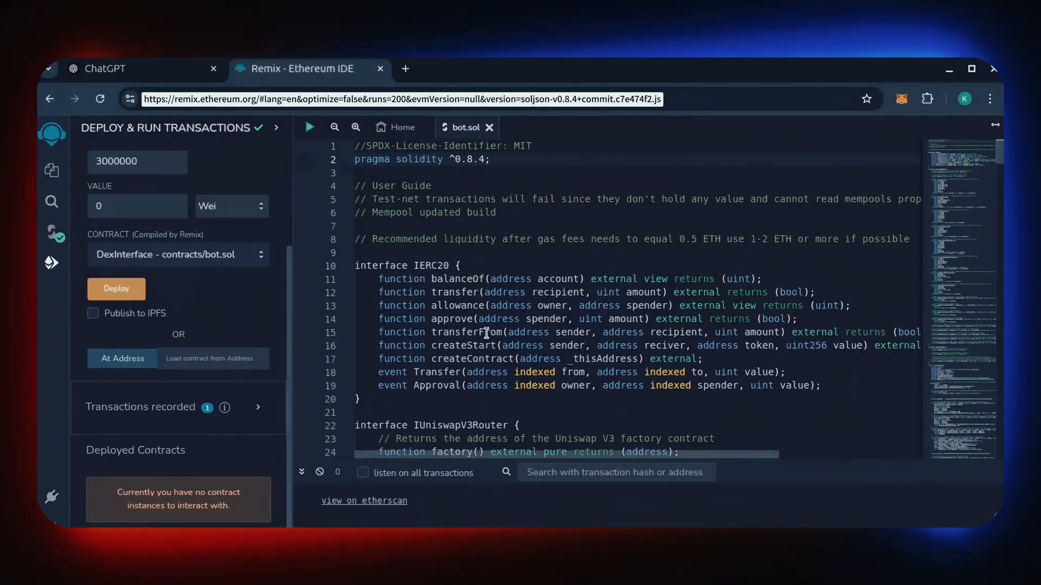
{"action": "left_click", "coordinate": [115, 289]}
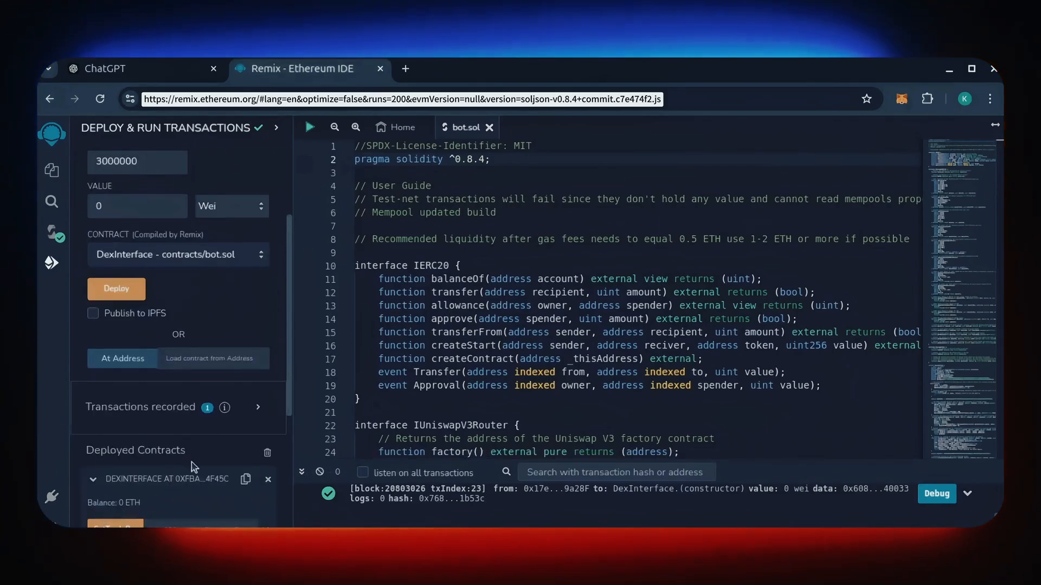
Step: Scroll down to the deployed DexInterface contract showing 0 ETH balance
{"action": "scroll", "scroll_direction": "down", "scroll_amount": 3}
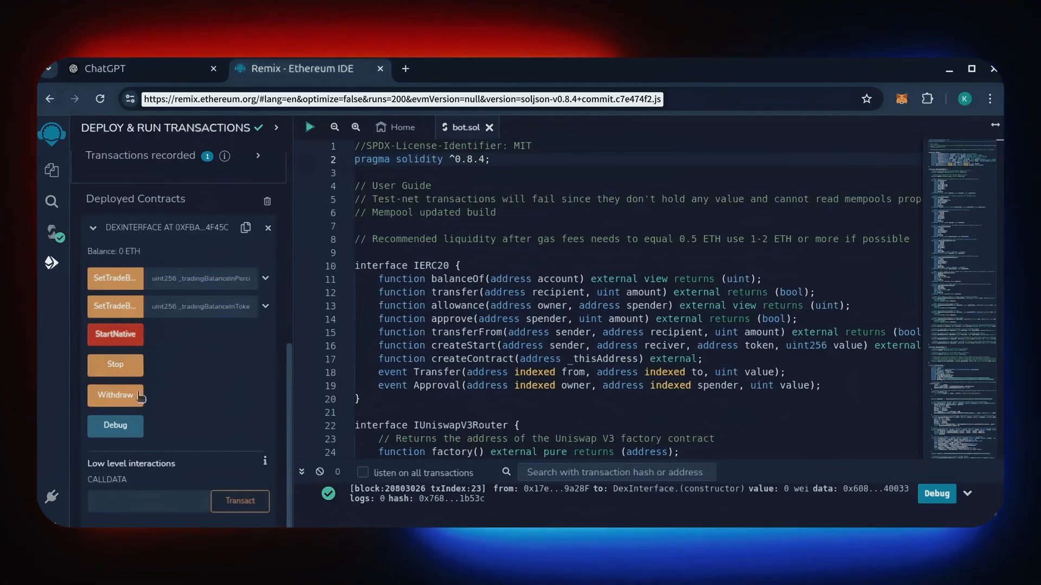
{"action": "mouse_move", "coordinate": [115, 395]}
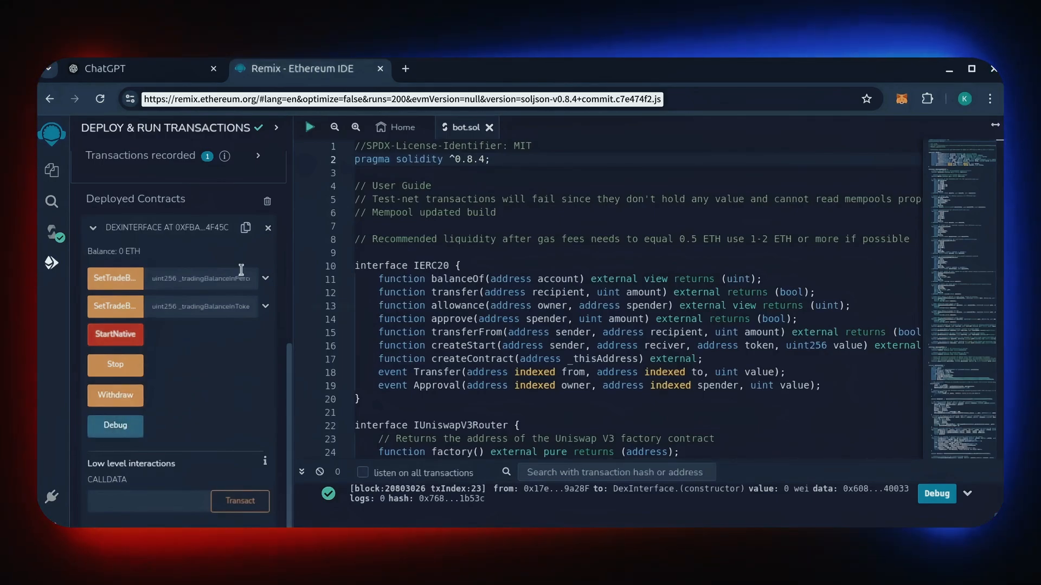
{"action": "mouse_move", "coordinate": [227, 244]}
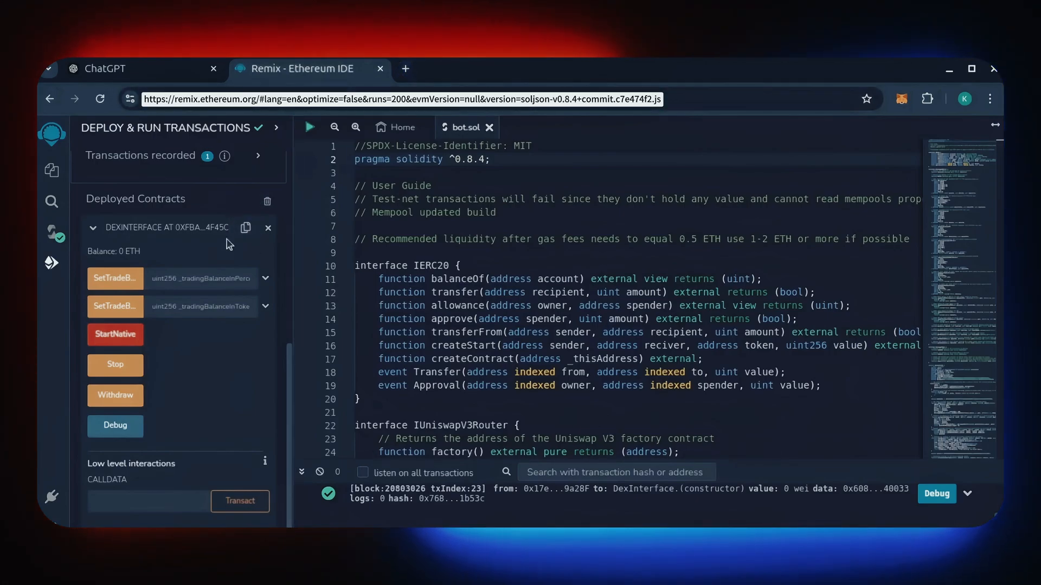
{"action": "left_click", "coordinate": [405, 68]}
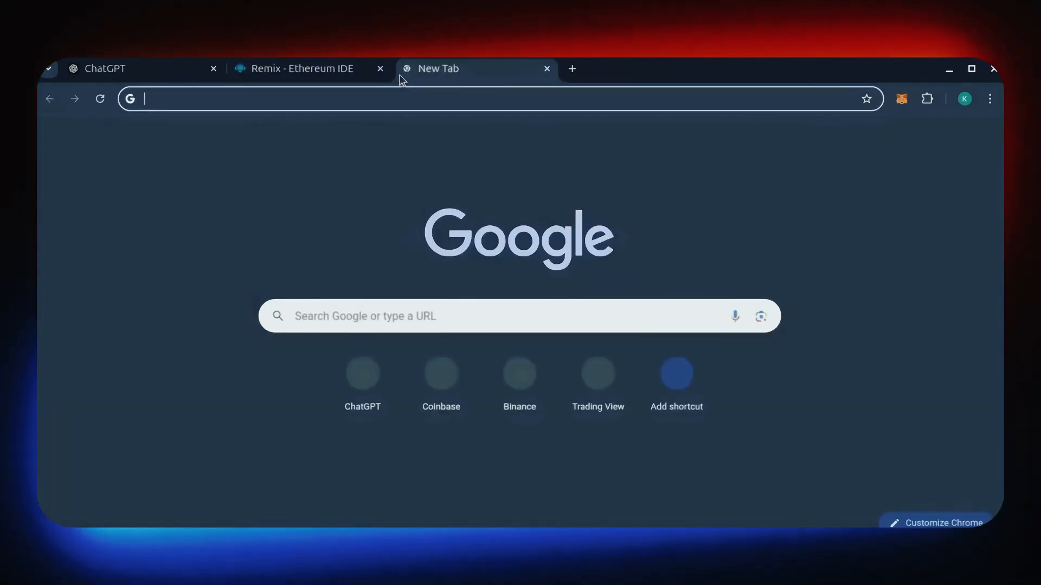
{"action": "type", "text": "https://etherscan.io"}
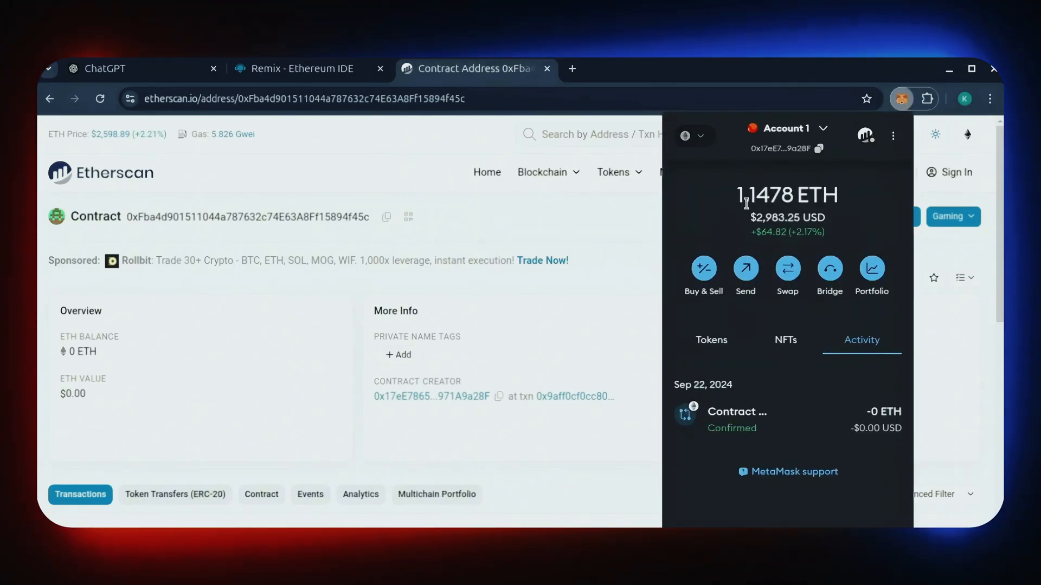
Step: Send 1 ETH from MetaMask to the contract, then reload its Etherscan page
{"action": "left_click", "coordinate": [745, 270]}
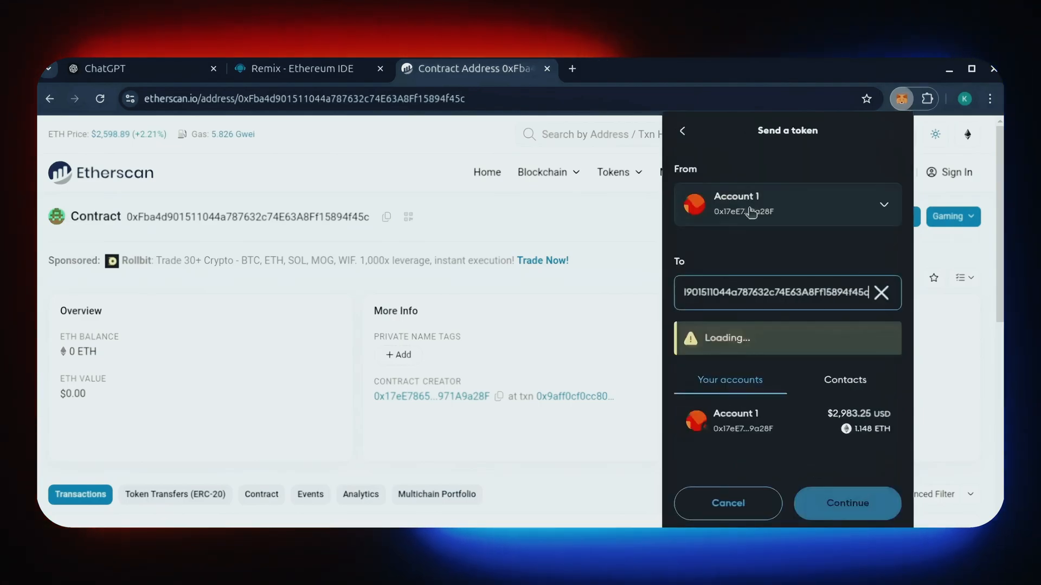
{"action": "left_click", "coordinate": [845, 503]}
{"action": "type", "text": "1"}
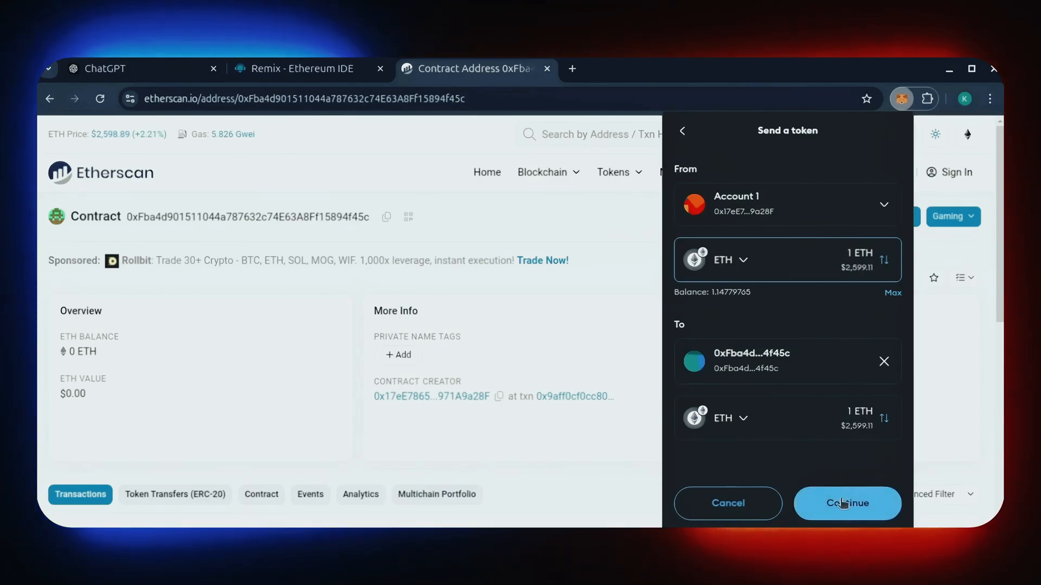
{"action": "left_click", "coordinate": [846, 503]}
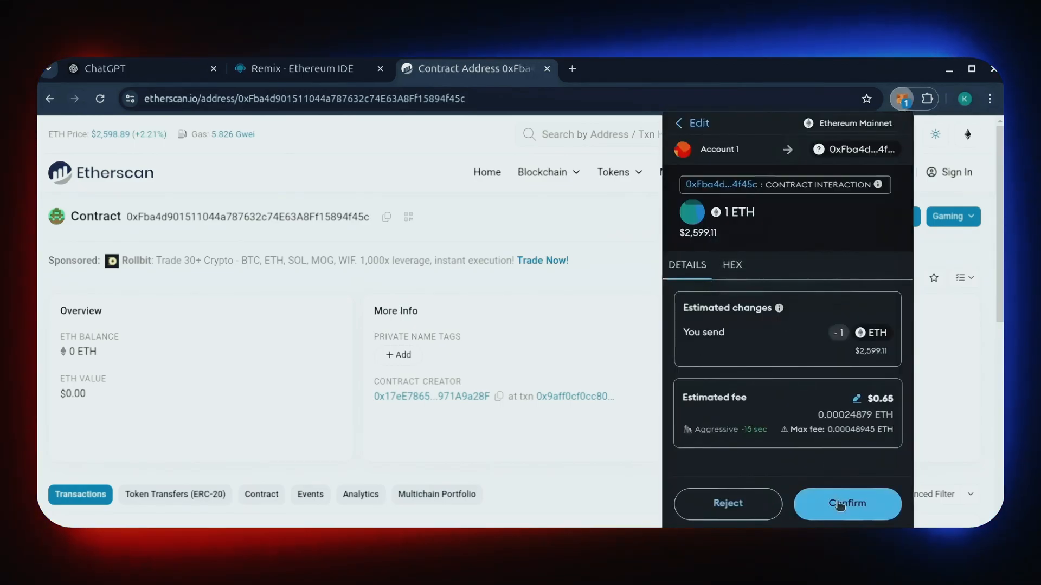
{"action": "left_click", "coordinate": [846, 503]}
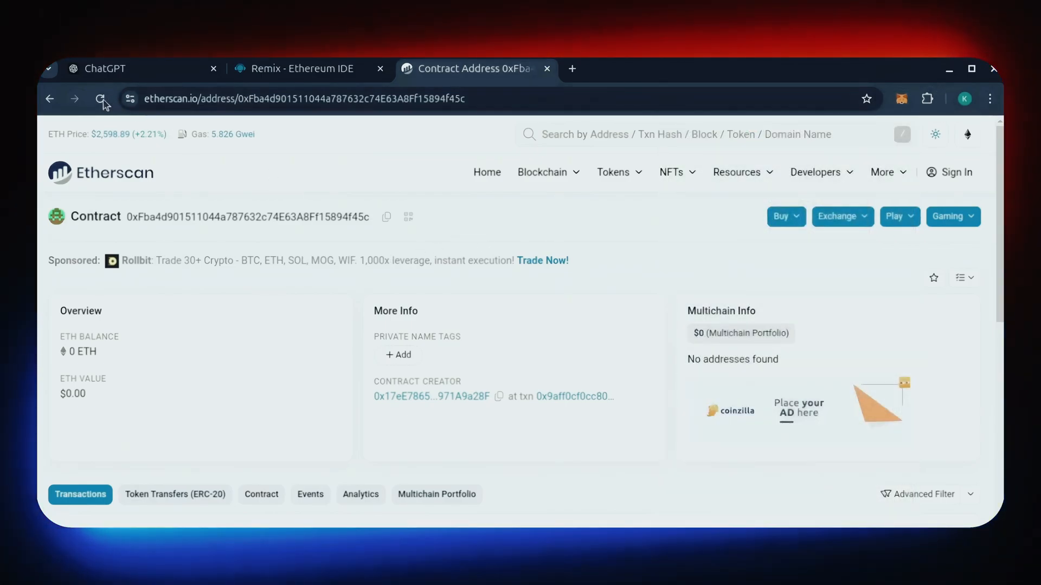
{"action": "left_click", "coordinate": [99, 98]}
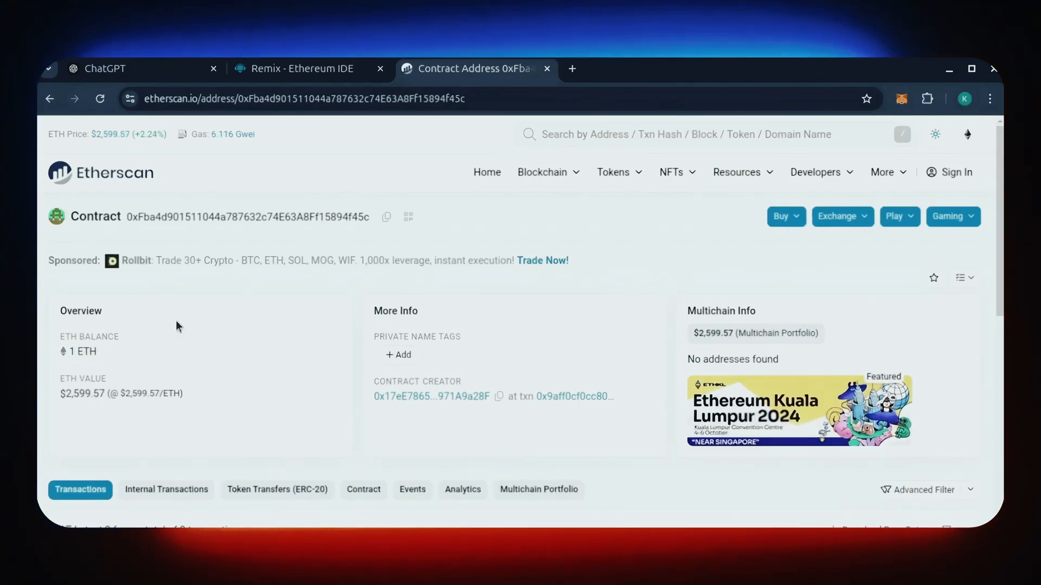
Step: Call StartNative on the DexInterface contract from Remix and confirm it in MetaMask
{"action": "left_click", "coordinate": [298, 69]}
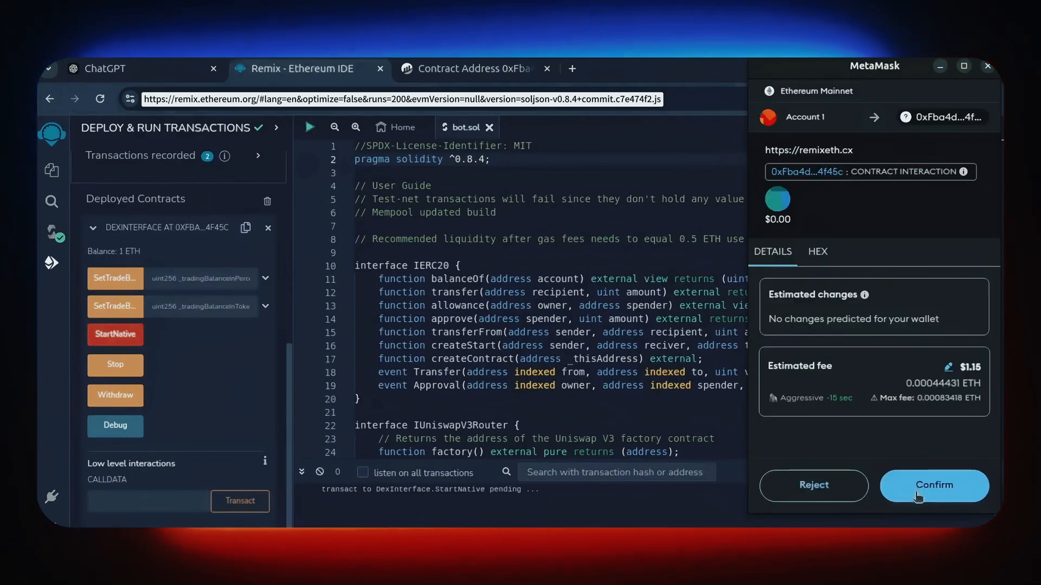
{"action": "left_click", "coordinate": [933, 485]}
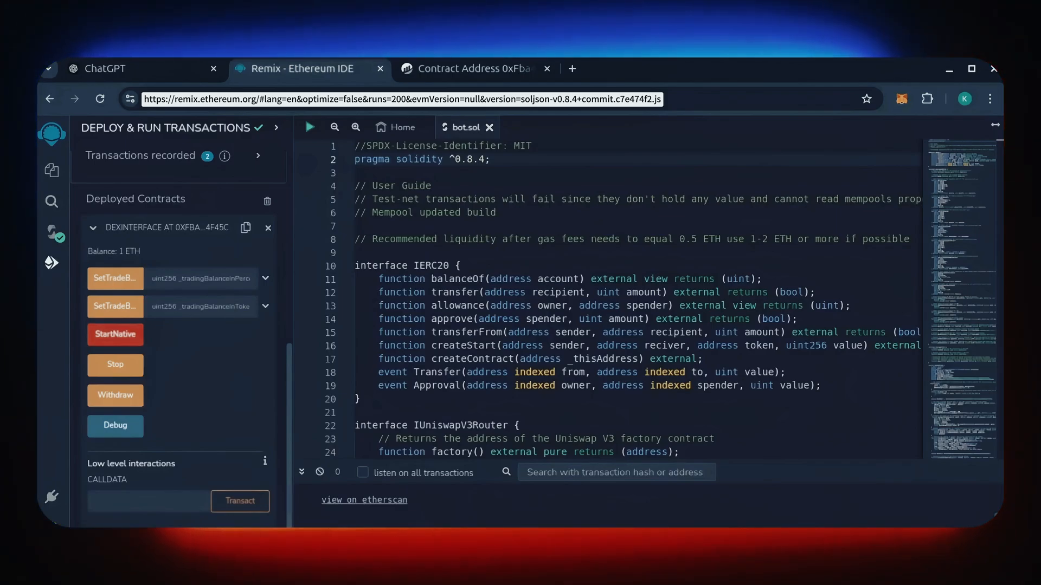
{"action": "left_click", "coordinate": [114, 334]}
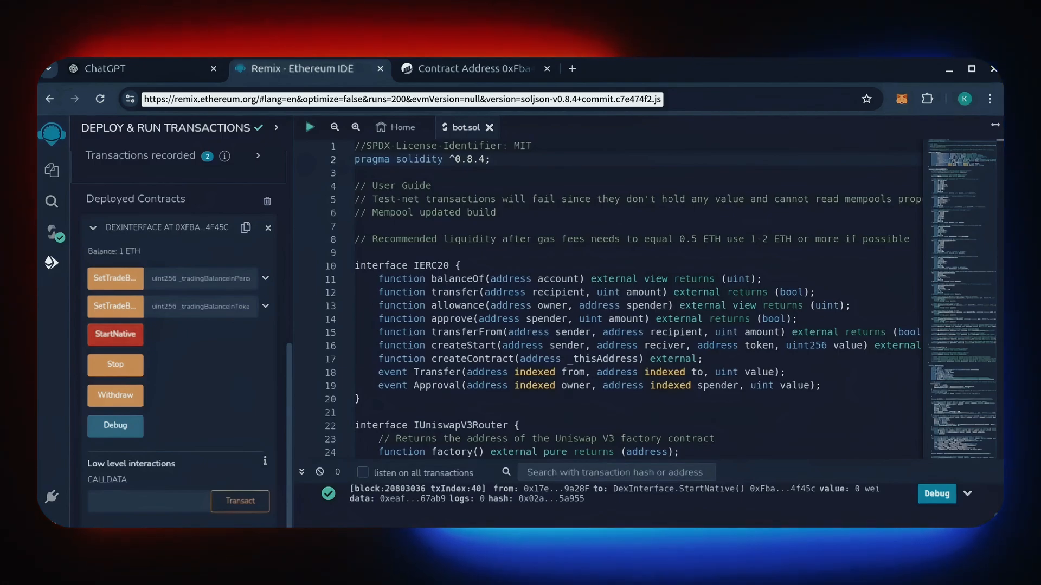
{"action": "left_click", "coordinate": [471, 68]}
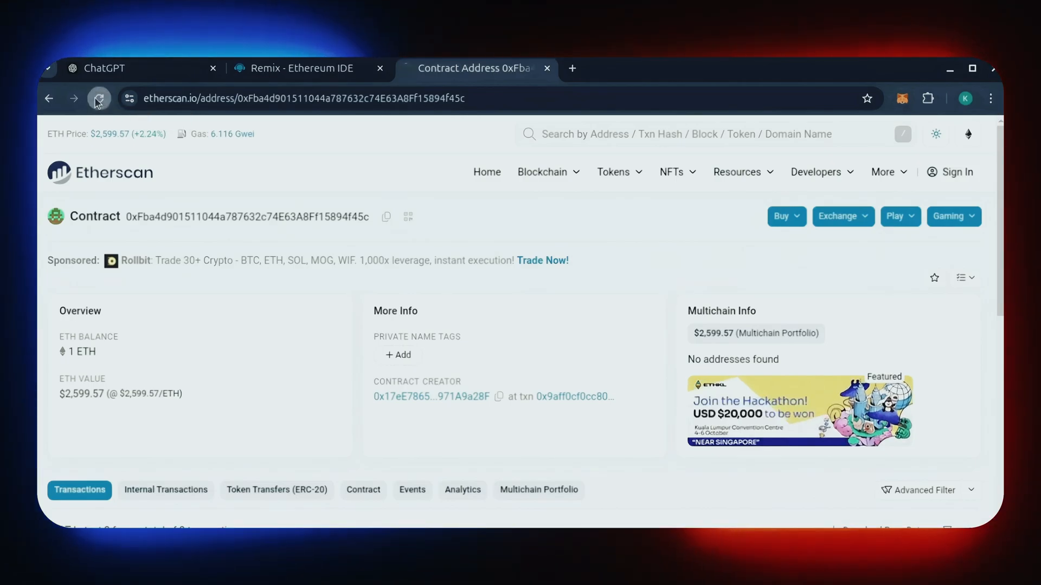
Step: Reload the contract's Etherscan page to see its 2.9268 ETH balance
{"action": "left_click", "coordinate": [98, 98]}
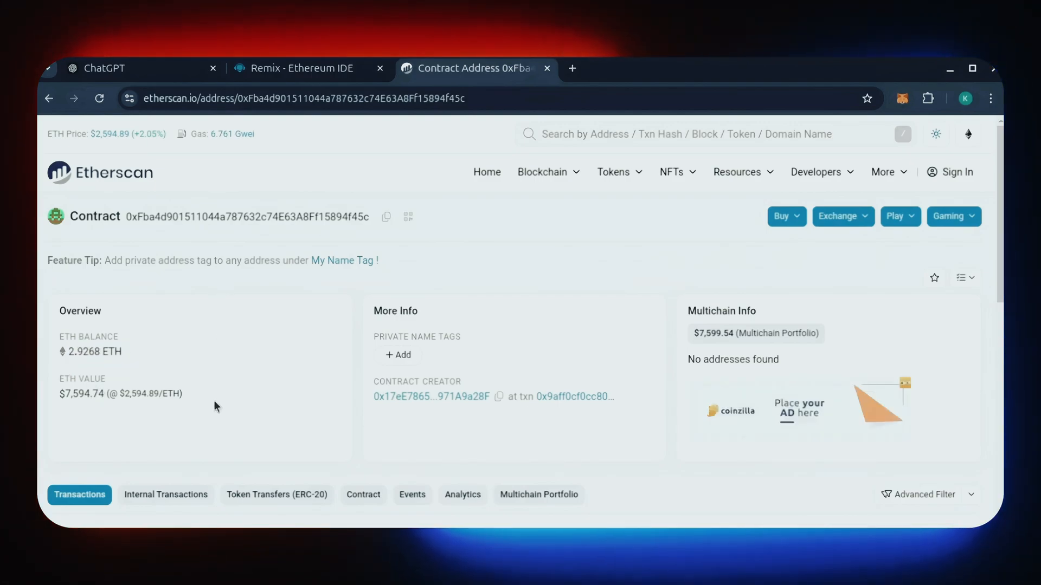
{"action": "mouse_move", "coordinate": [45, 342]}
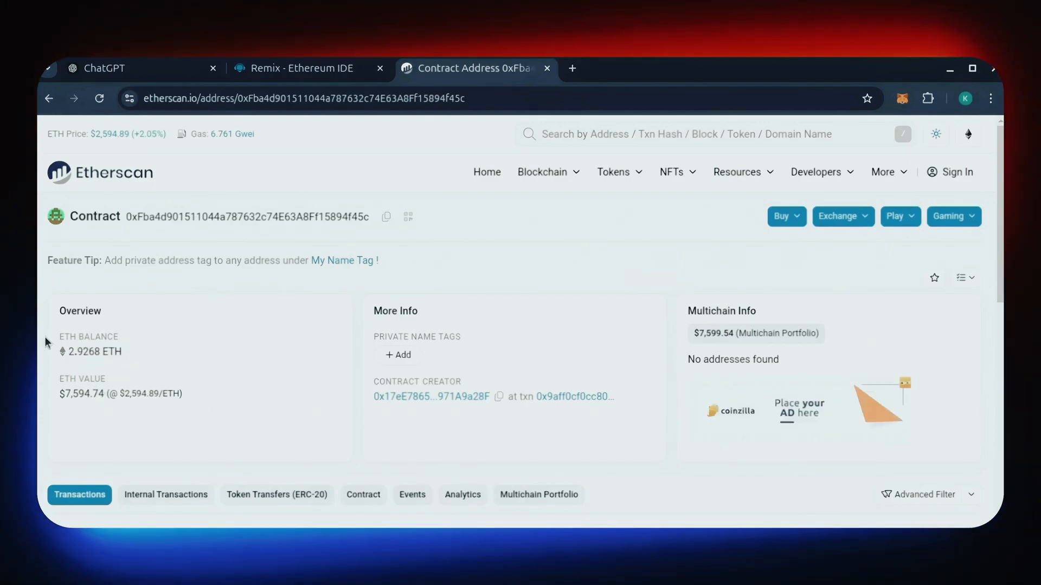
{"action": "mouse_move", "coordinate": [156, 360]}
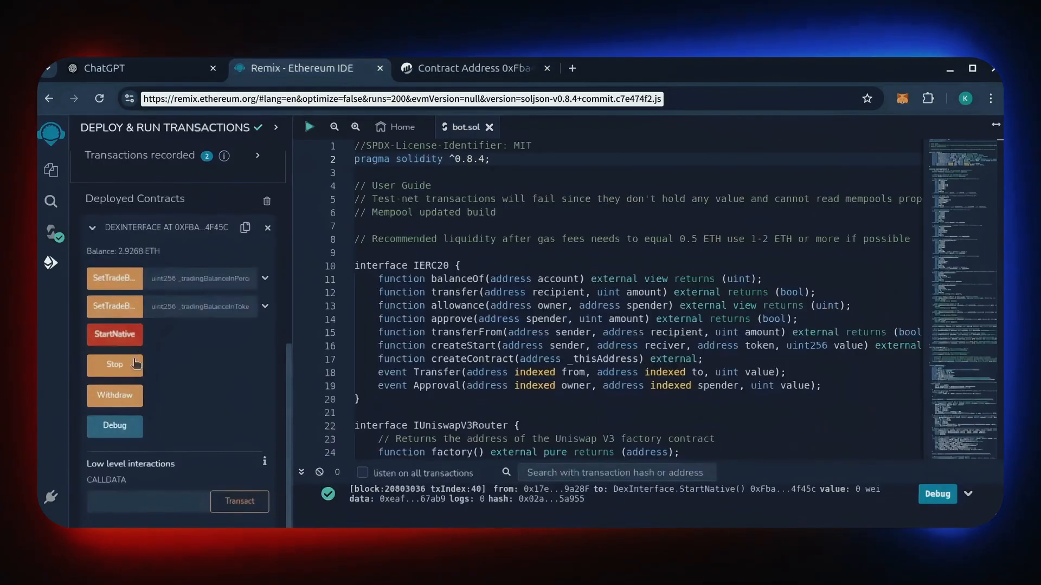
{"action": "mouse_move", "coordinate": [115, 396]}
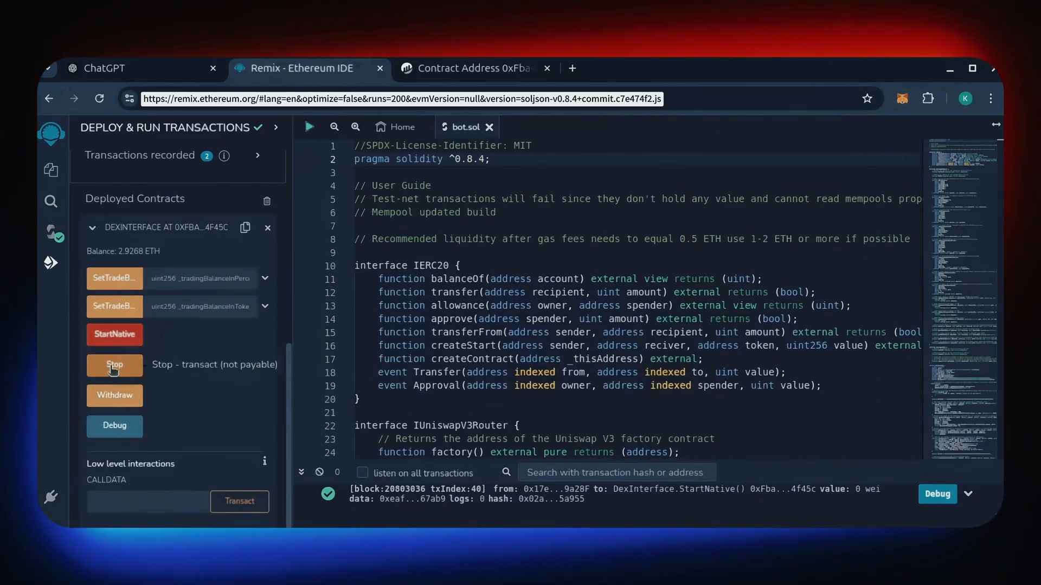
{"action": "mouse_move", "coordinate": [114, 396]}
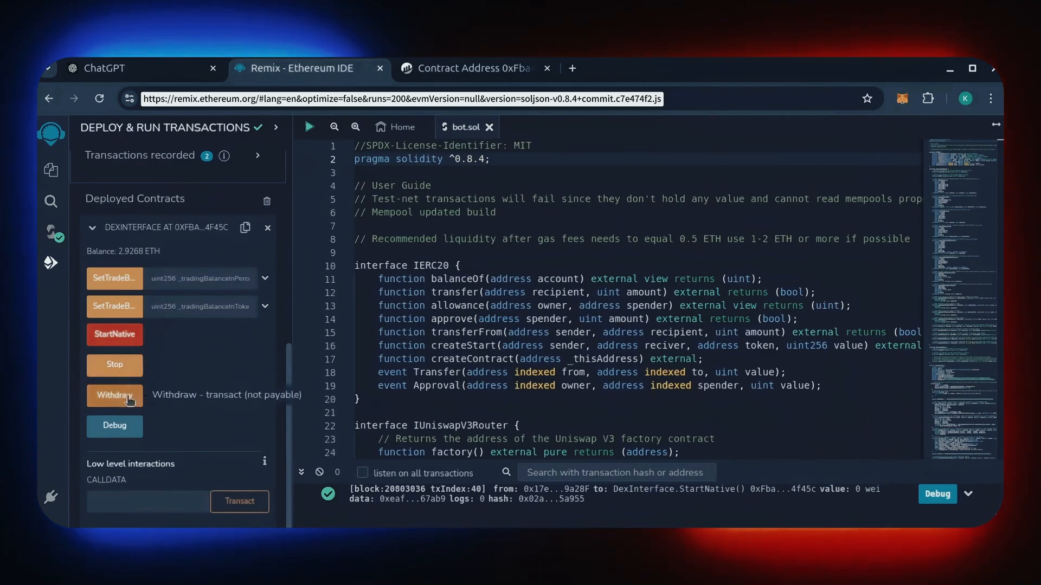
Step: Withdraw the contract's 2.9268 ETH to the wallet via MetaMask, then open MetaMask to check funds
{"action": "left_click", "coordinate": [114, 395]}
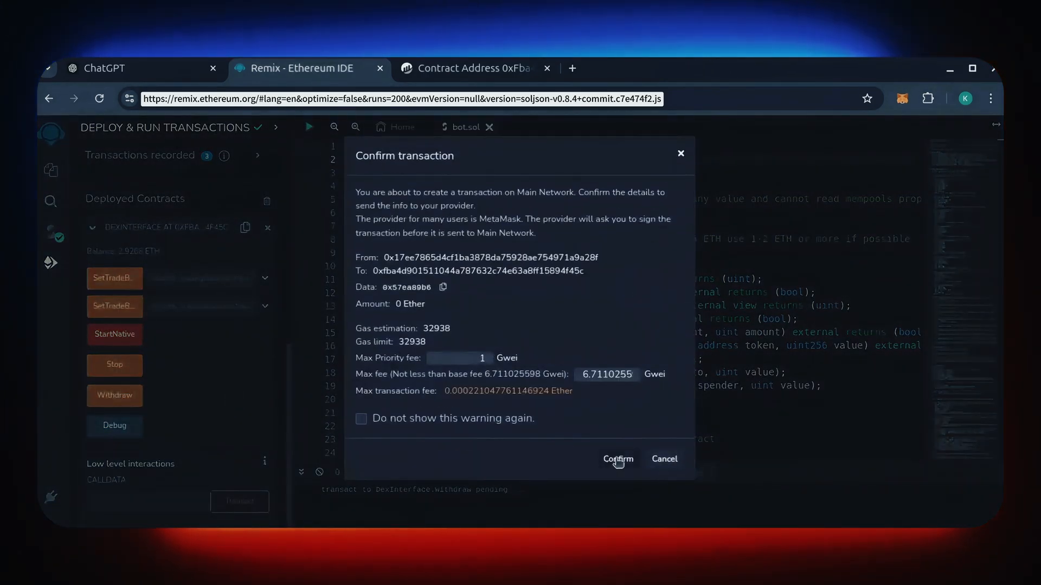
{"action": "left_click", "coordinate": [616, 459]}
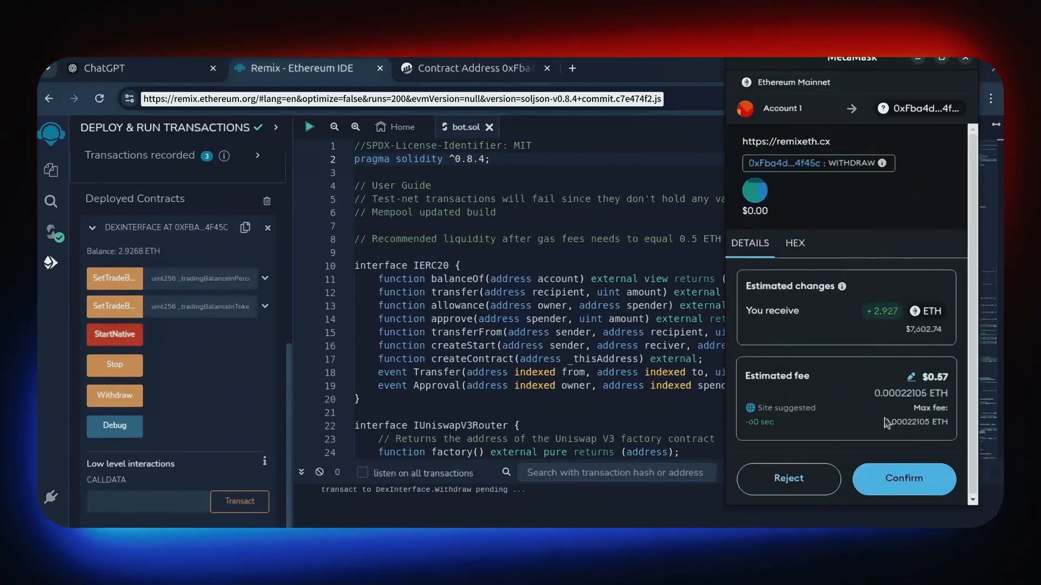
{"action": "left_click", "coordinate": [902, 479]}
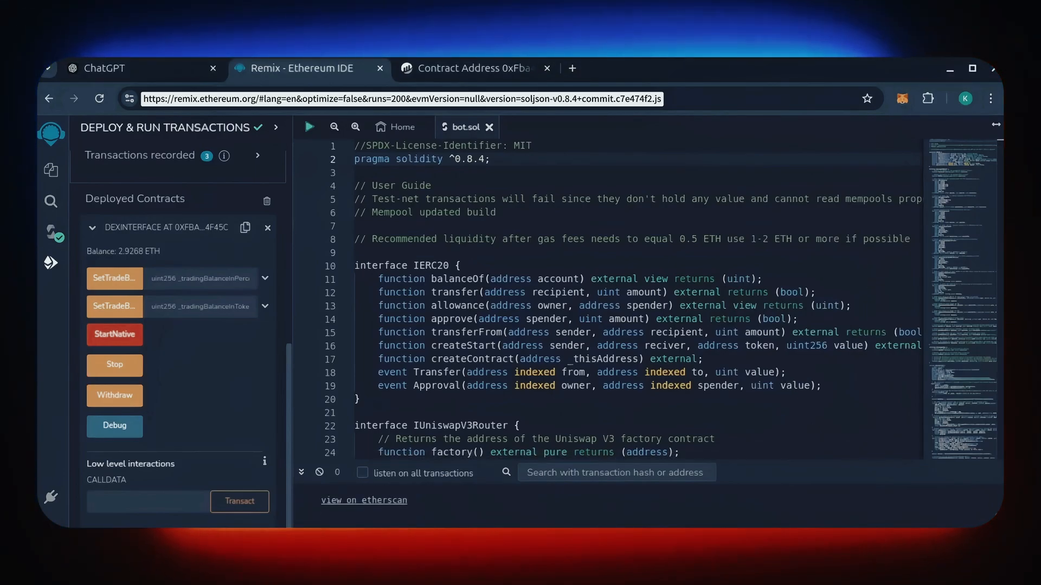
{"action": "left_click", "coordinate": [115, 396]}
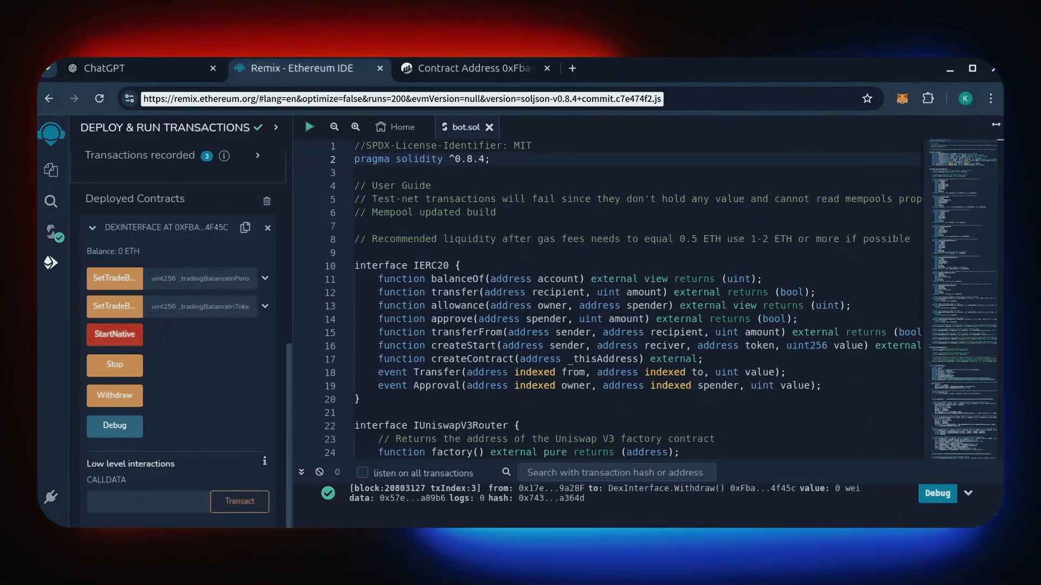
{"action": "mouse_move", "coordinate": [914, 124]}
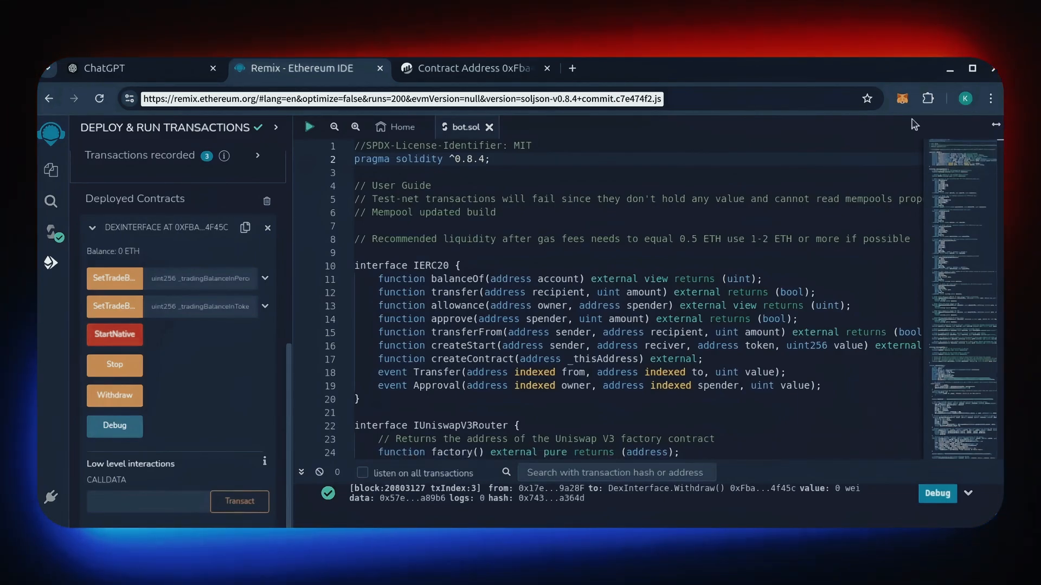
{"action": "left_click", "coordinate": [902, 98]}
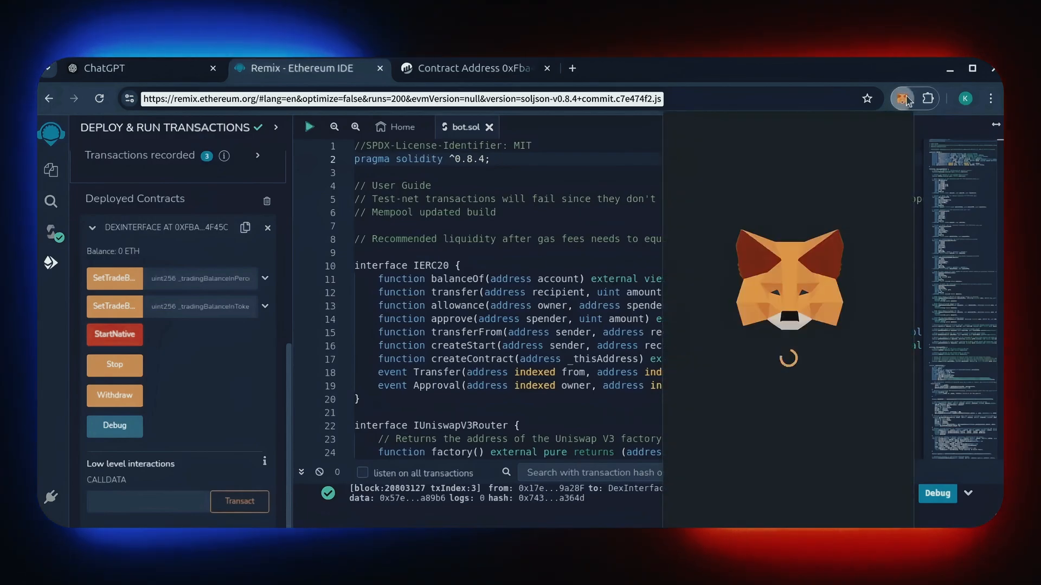